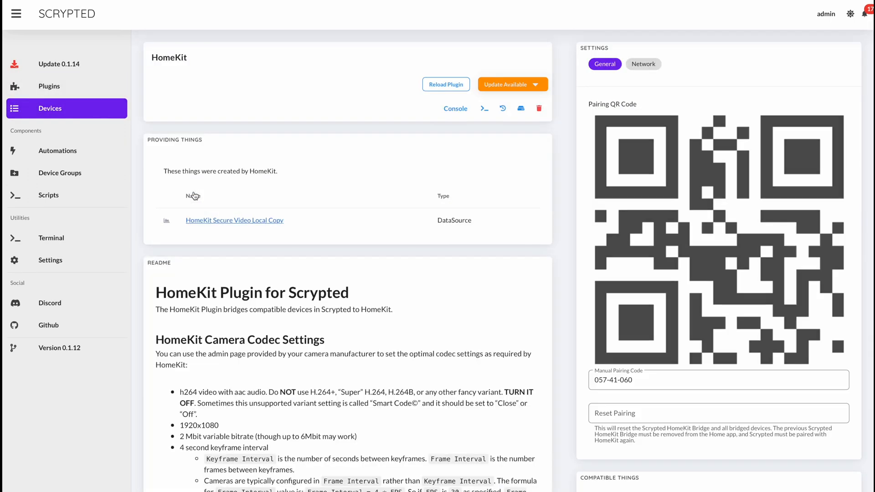
Scroll down the Scrypted GitHub README to the installation guides
scroll(down, 3)
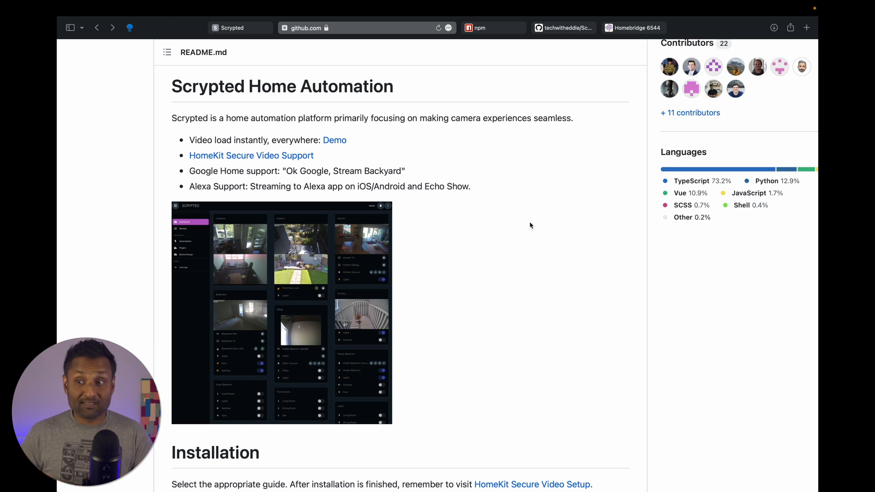
scroll(down, 3)
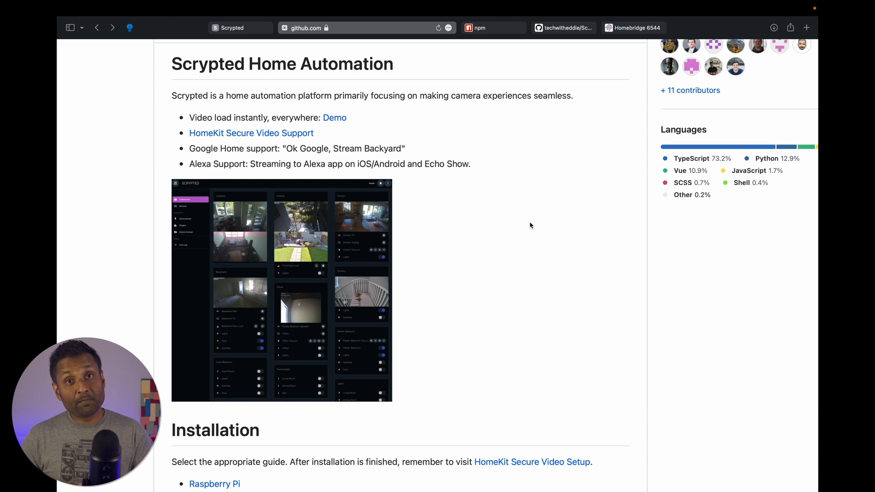
scroll(down, 3)
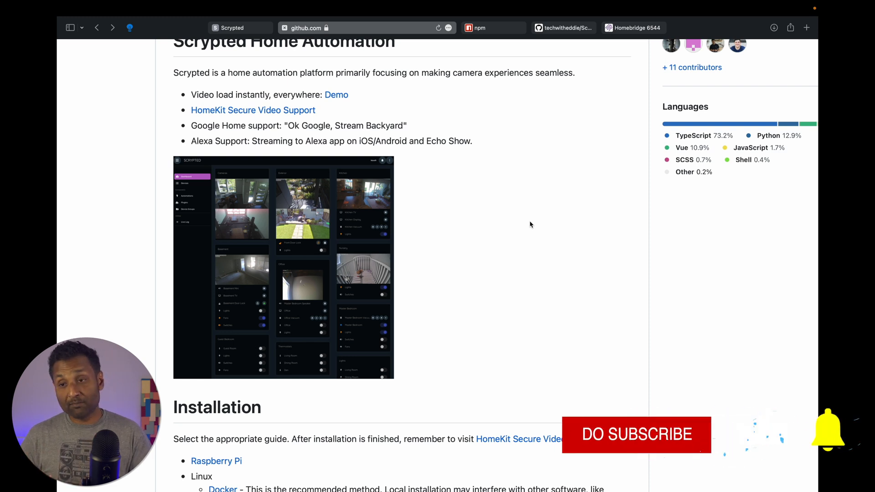
scroll(down, 3)
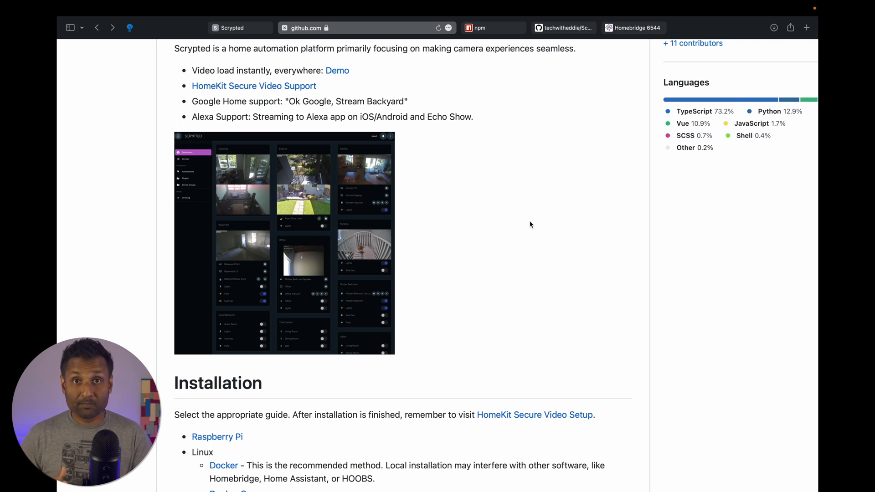
mouse_move(267, 93)
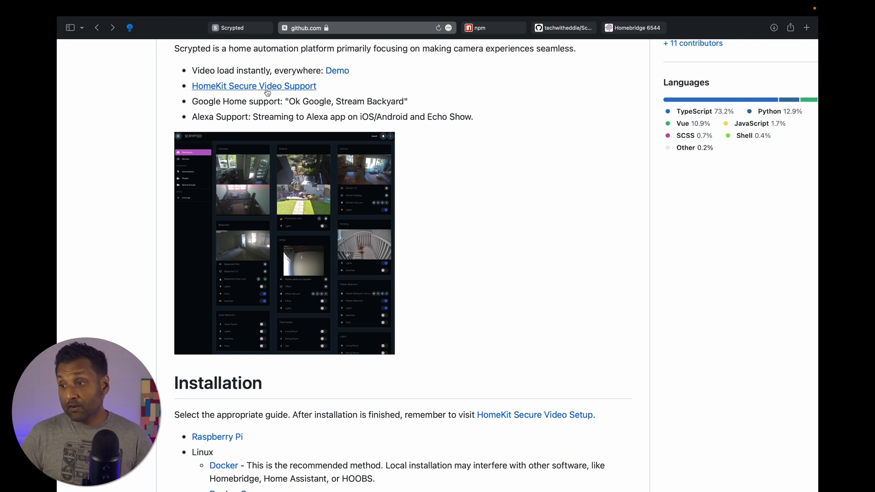
Browse koush's npm profile listing the 84 published Scrypted packages
click(476, 27)
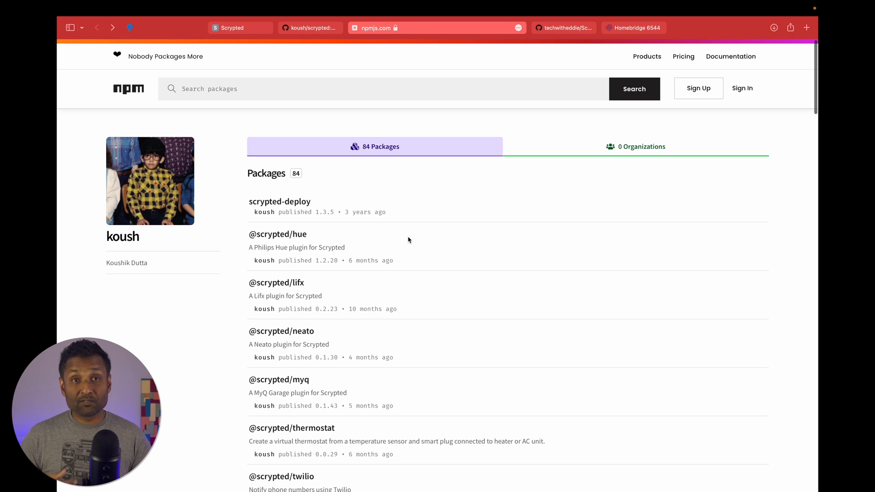
scroll(down, 3)
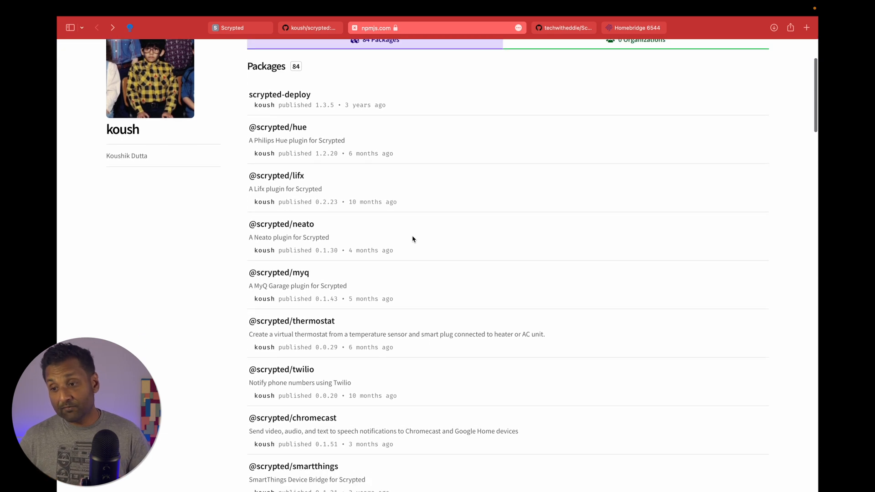
mouse_move(463, 227)
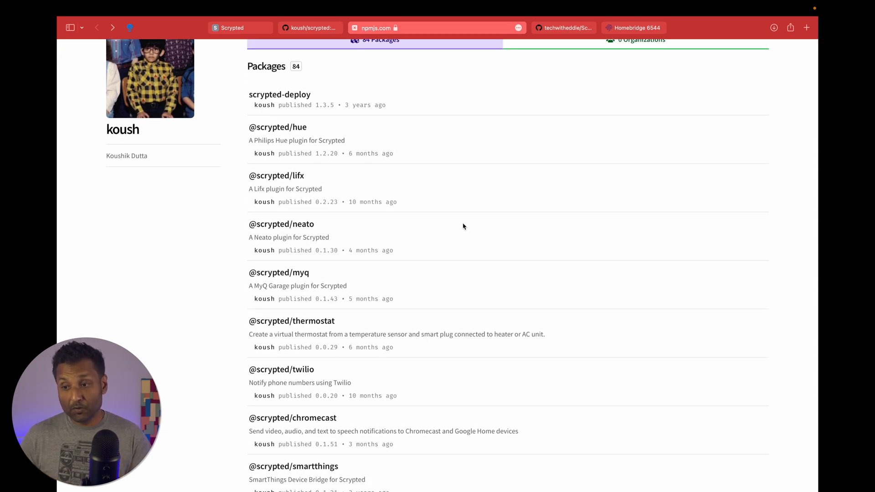
scroll(down, 3)
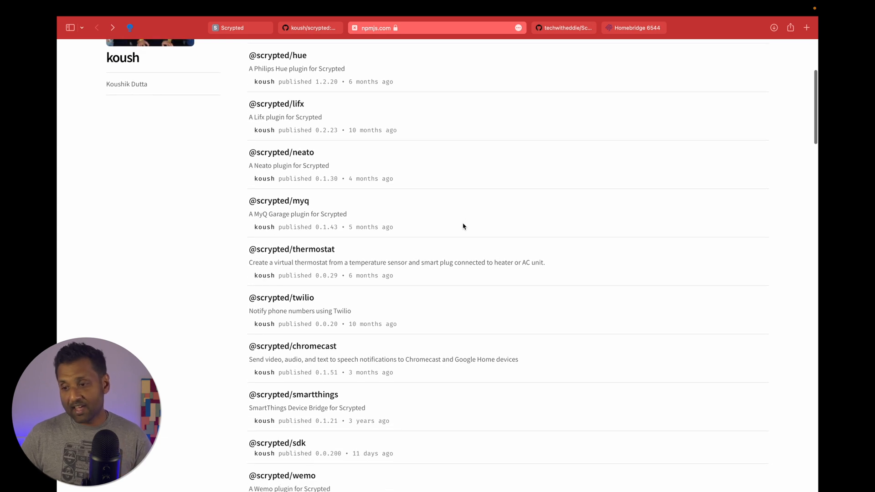
scroll(down, 3)
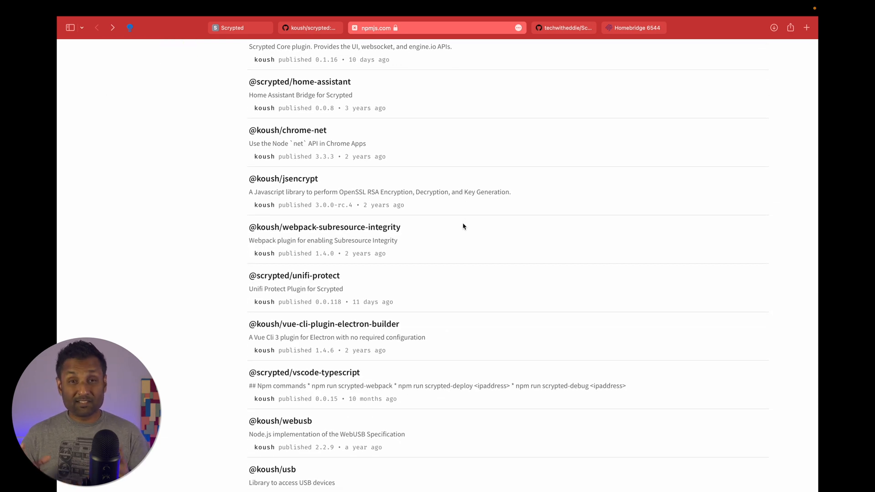
scroll(down, 3)
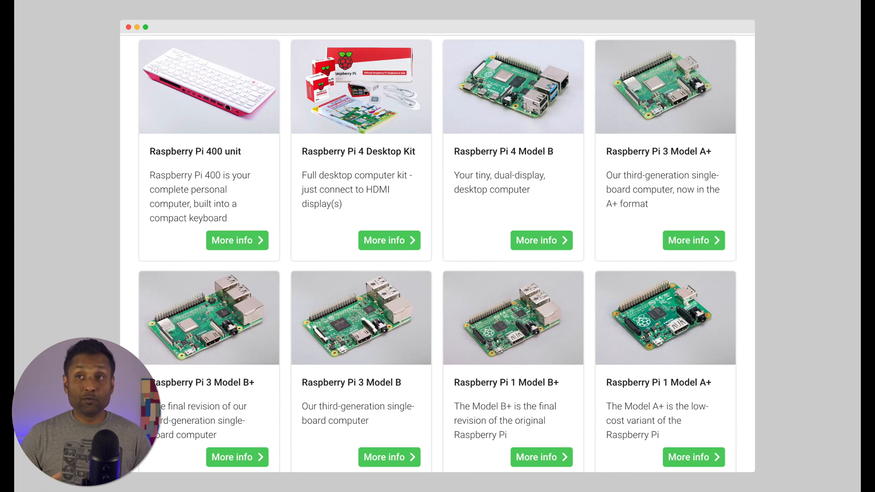
View the Raspberry Pi 4 details page, then the ScryptedPiDocker script on GitHub
click(237, 456)
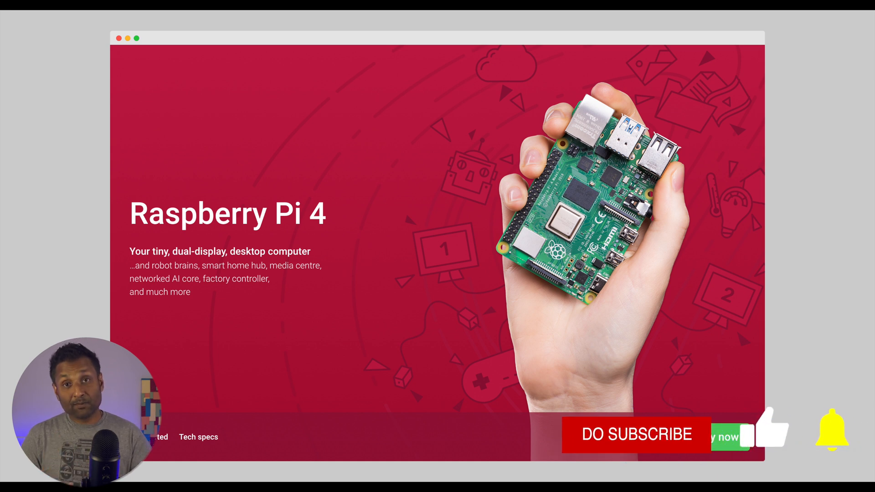
click(770, 438)
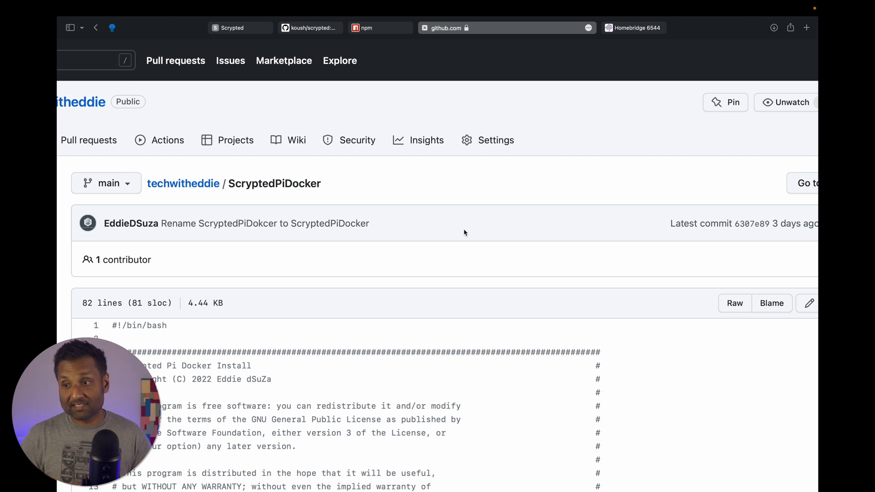
click(563, 28)
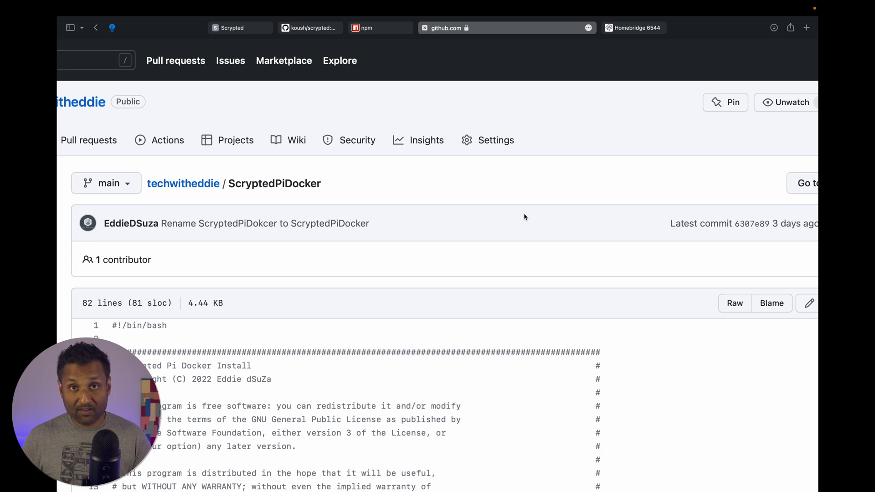
scroll(down, 3)
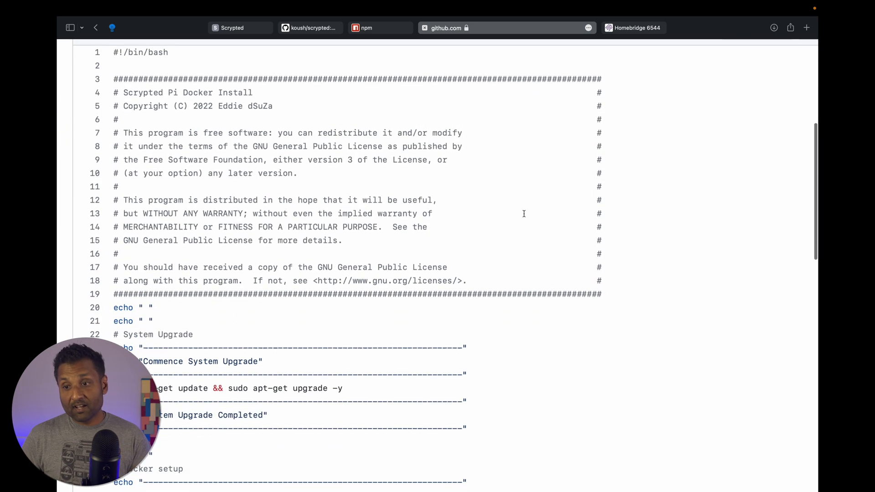
scroll(down, 3)
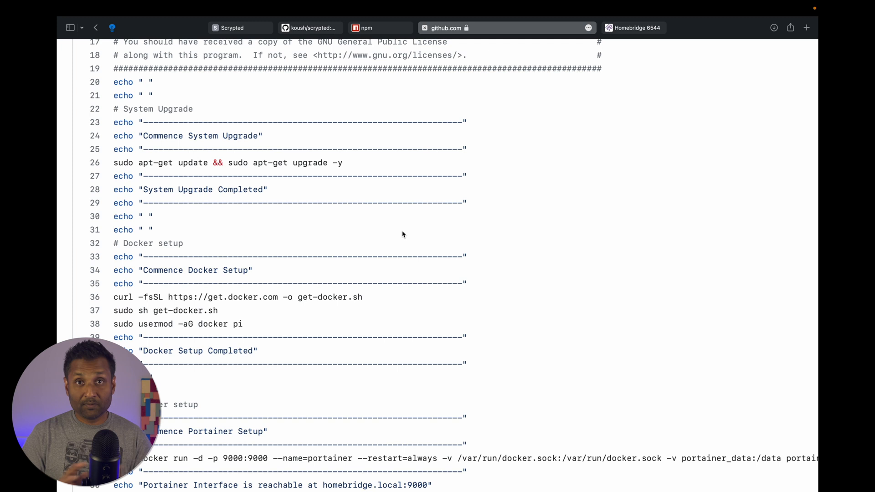
scroll(down, 3)
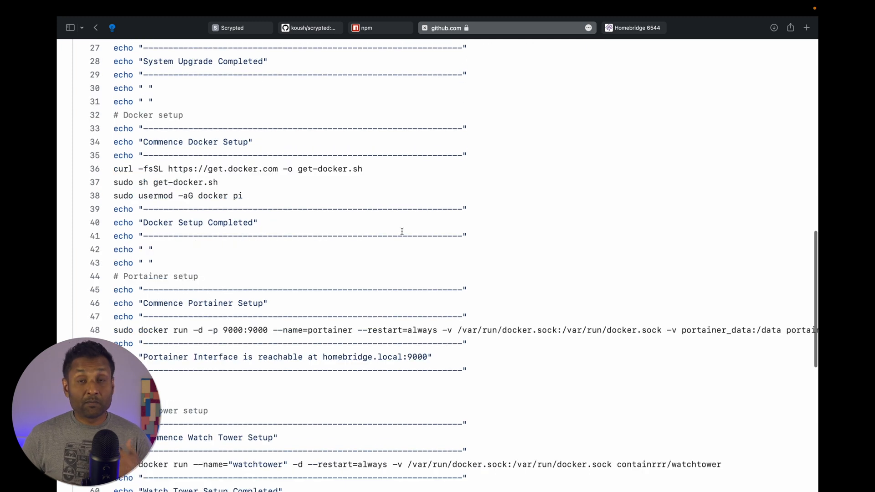
scroll(down, 3)
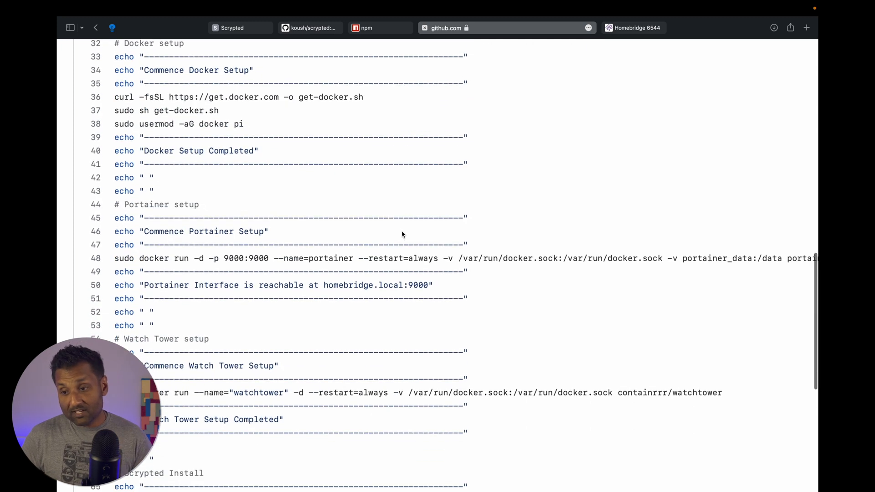
scroll(down, 3)
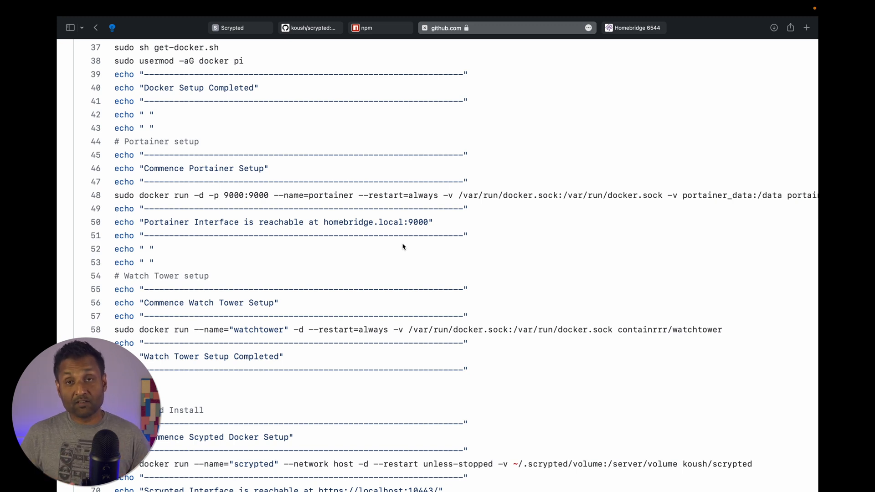
scroll(down, 3)
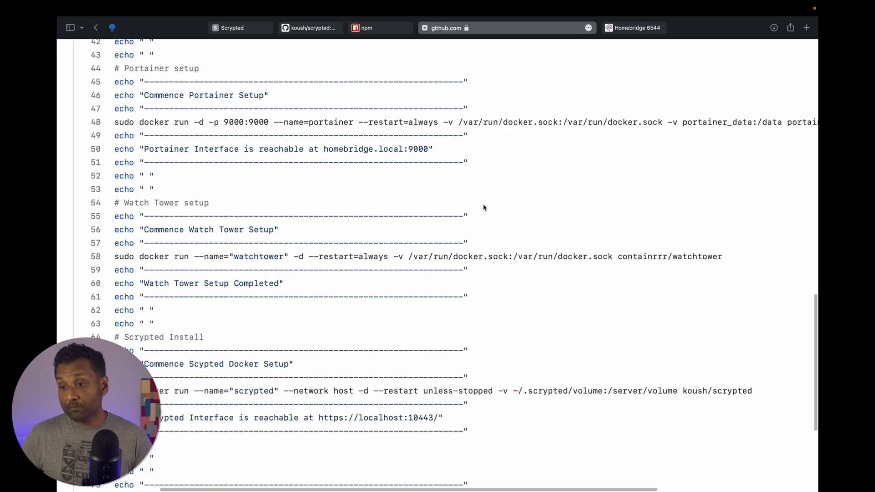
scroll(down, 3)
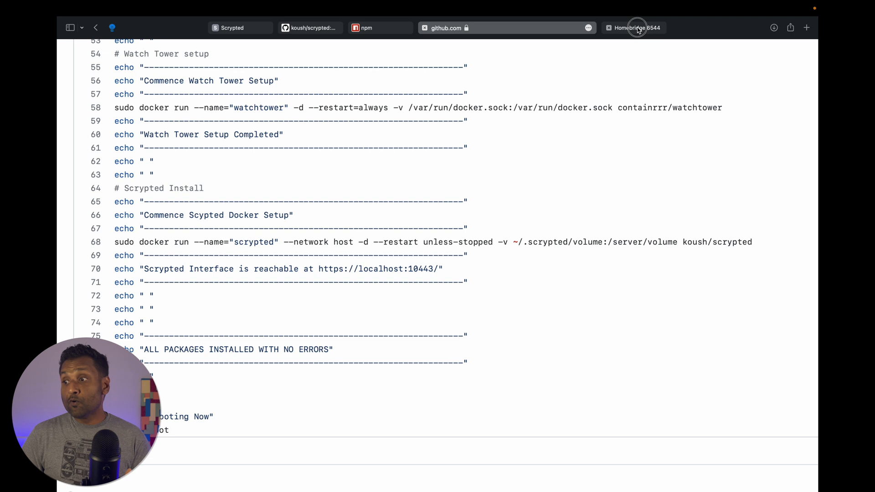
View the Homebridge dashboard's server actions menu, then launch Terminal from the desktop
click(633, 27)
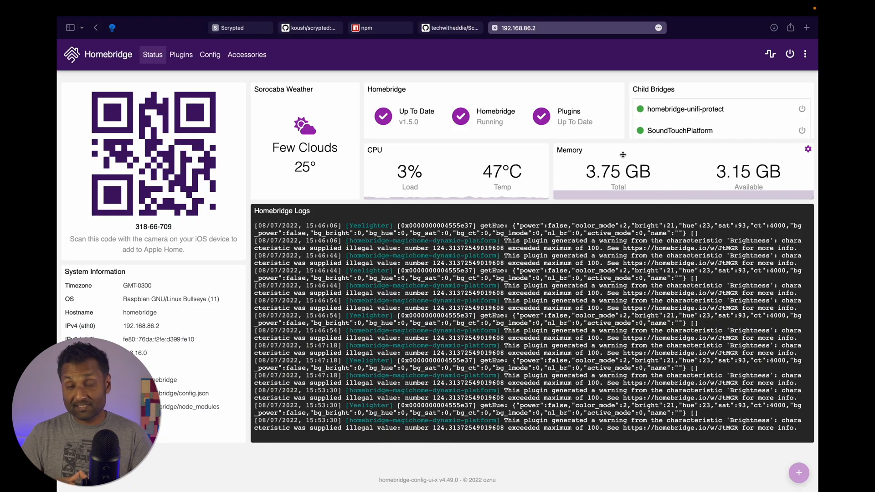
click(805, 54)
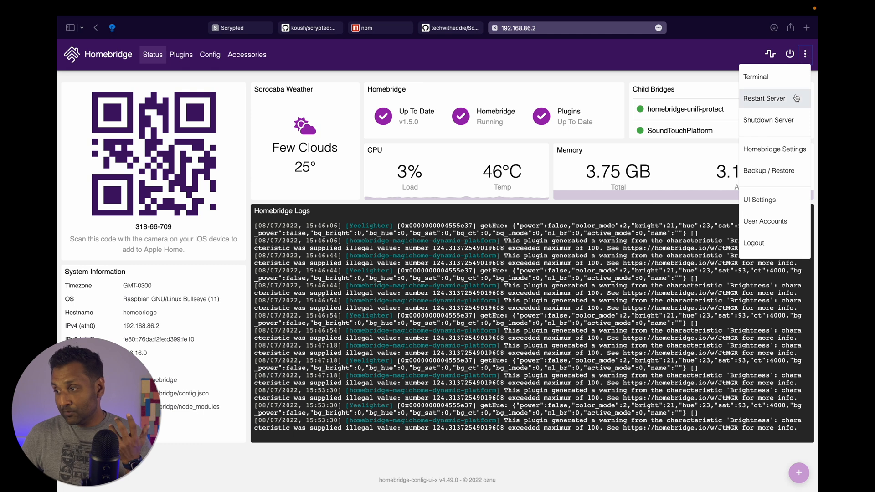
mouse_move(805, 54)
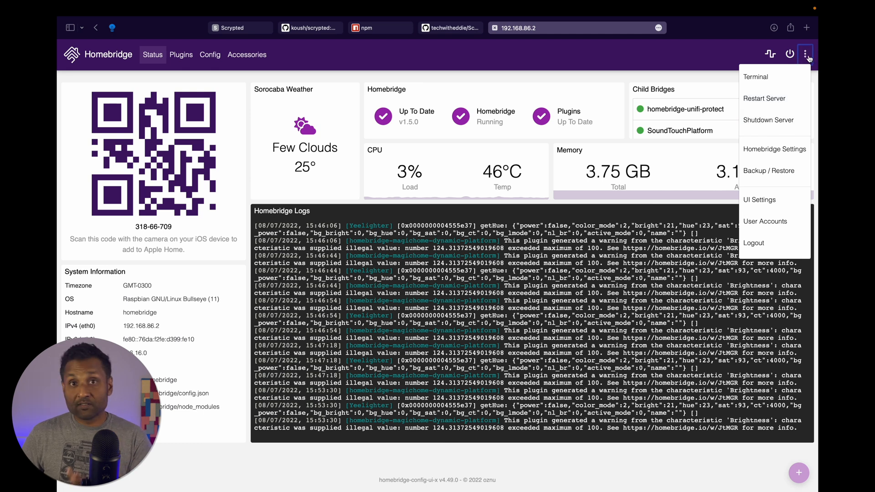
mouse_move(780, 184)
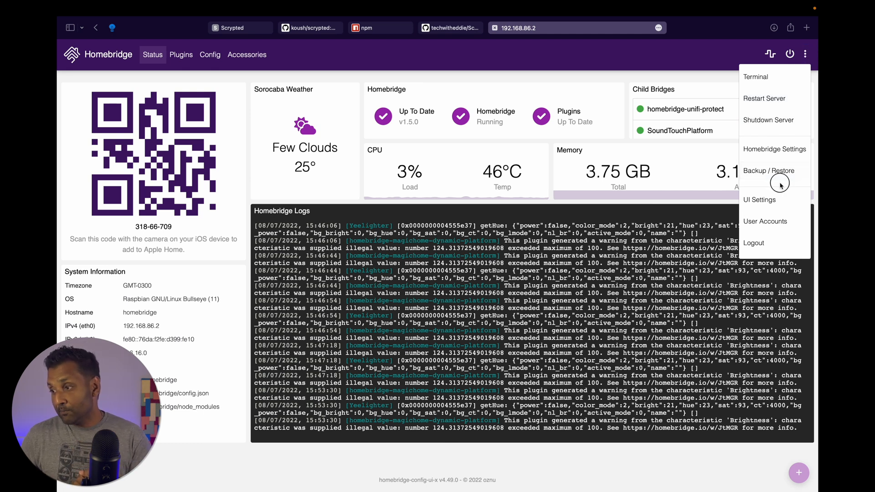
click(768, 170)
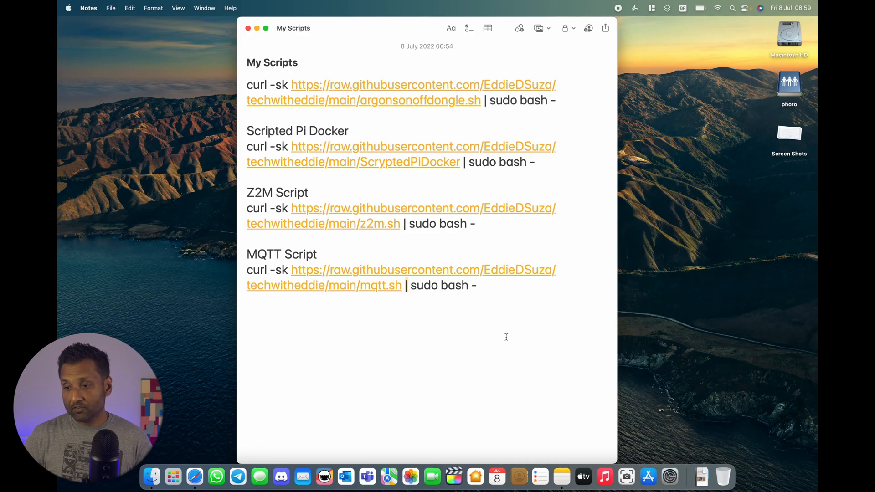
text(terminal)
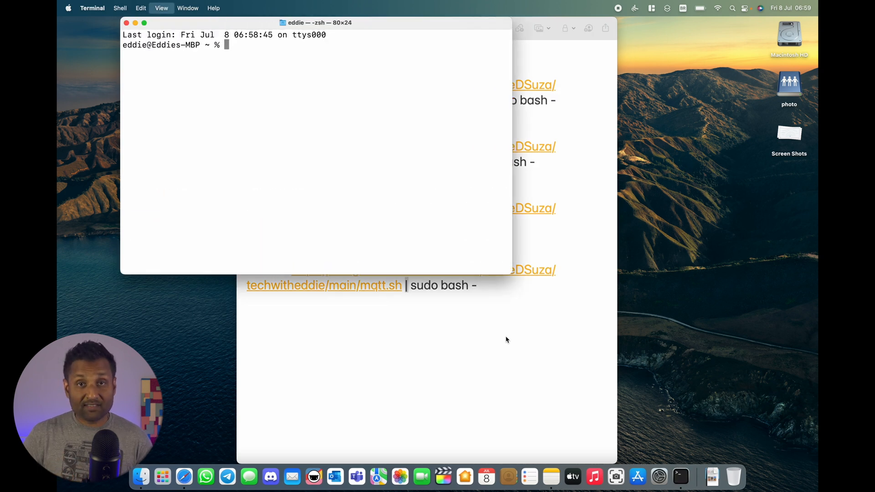
text(ssh)
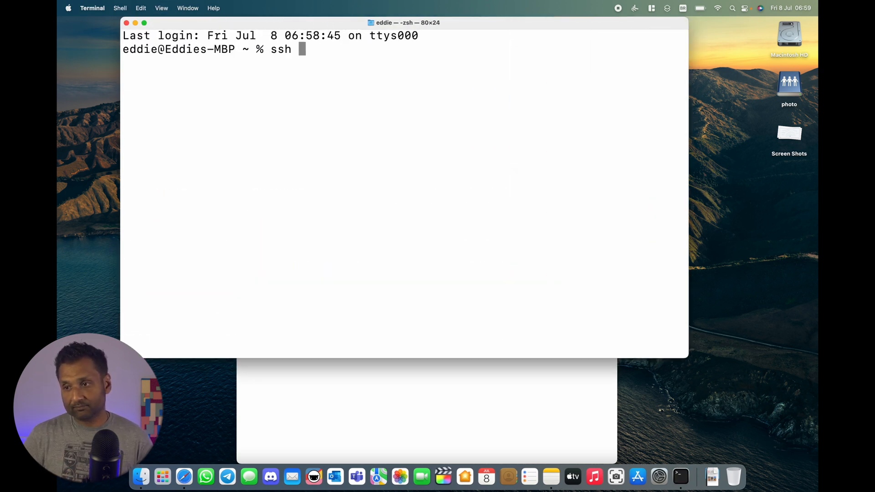
text(pi@192.168.86.2)
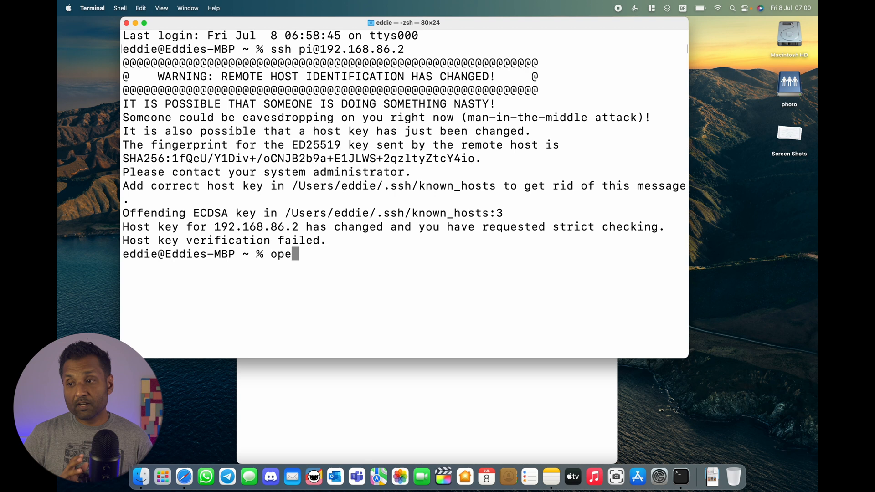
text(n /Users/eddie/.ssh/known_hosts)
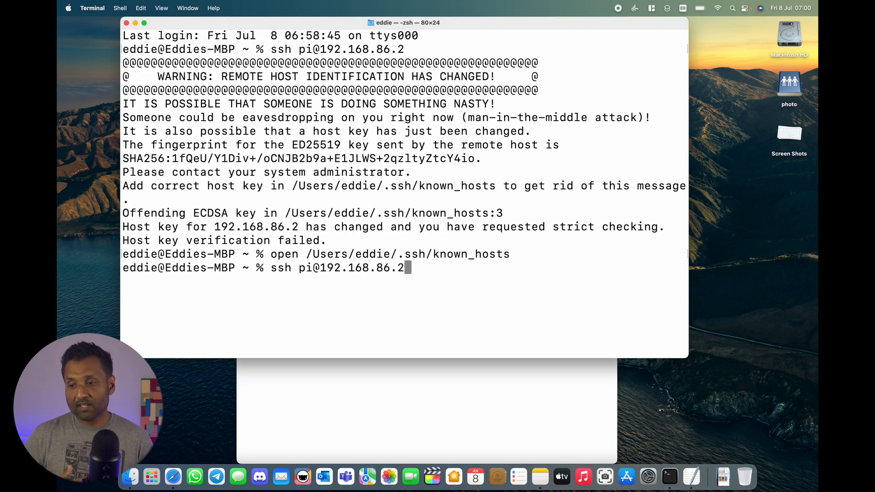
key(Return)
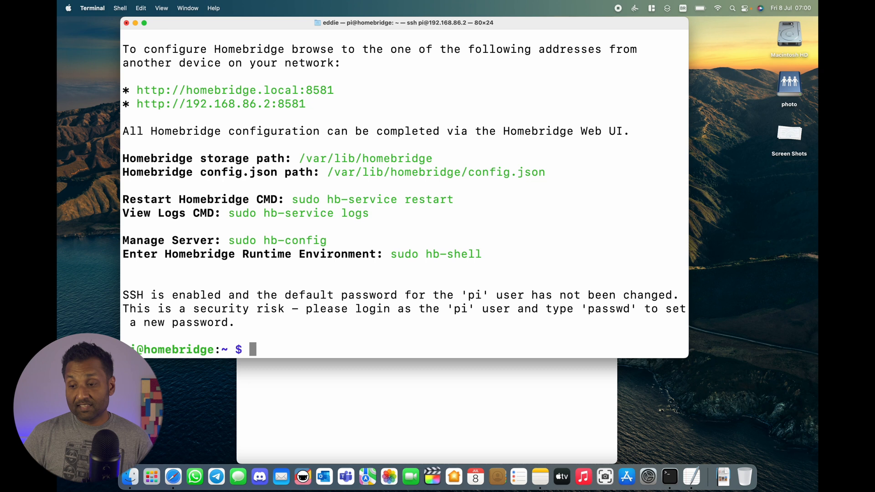
mouse_move(230, 420)
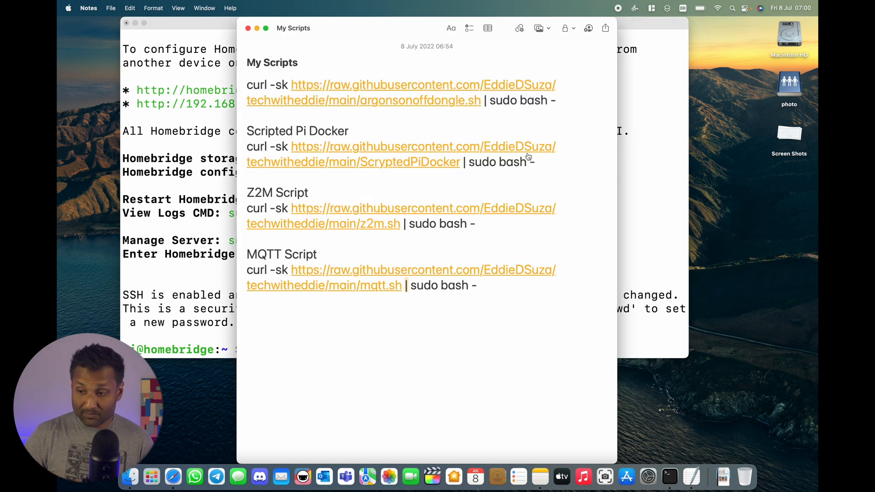
Copy the ScryptedPiDocker curl command from Notes and run it in the SSH session
triple_click(400, 146)
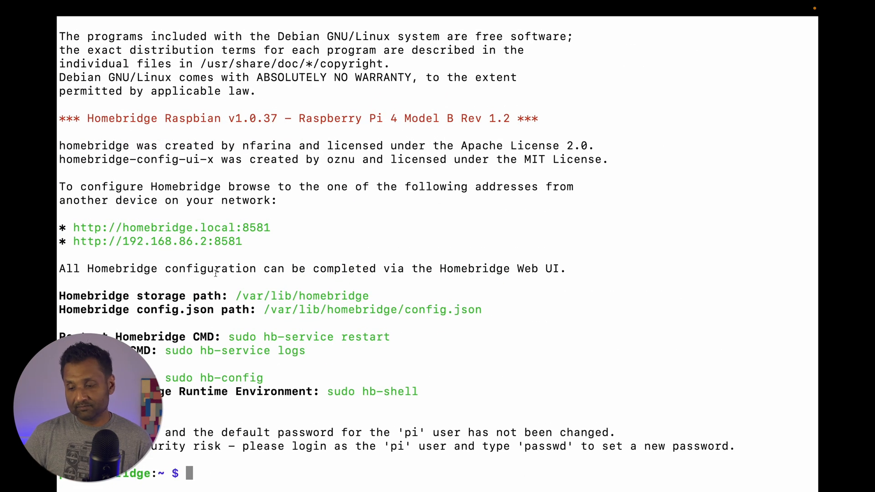
text(curl -sk https://raw.githubusercontent.com/EddieDSuza/techwitheddie/main/ScryptedPiDocker)
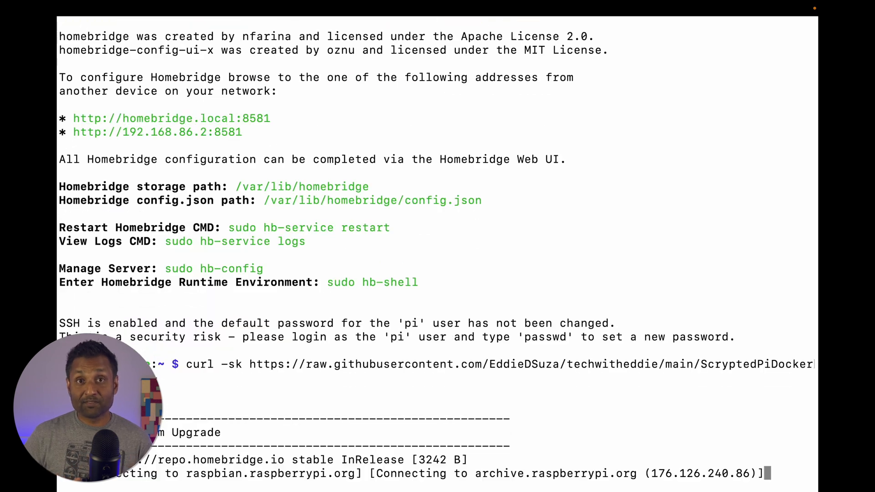
scroll(down, 3)
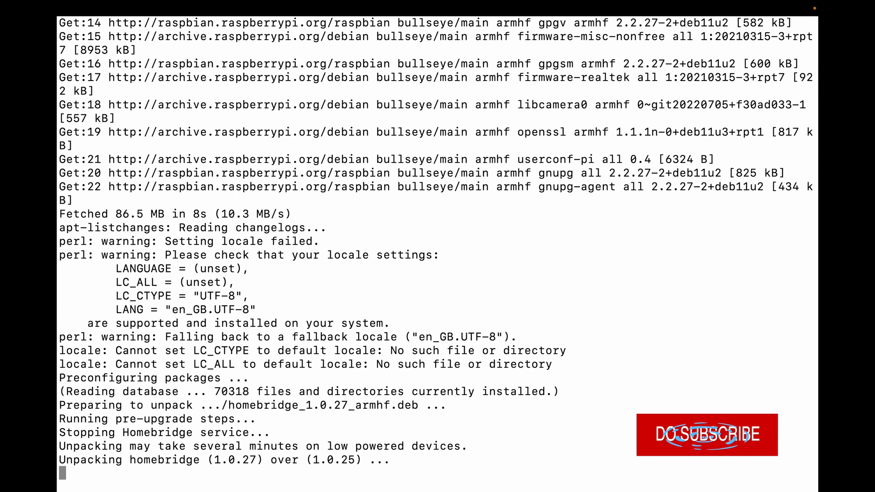
scroll(down, 3)
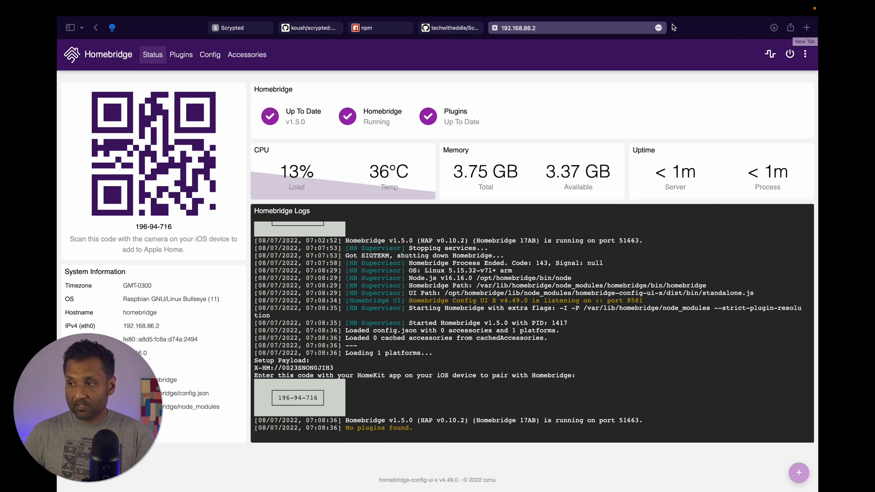
Load Portainer at 192.168.86.2:9000 and create the initial administrator account
click(805, 28)
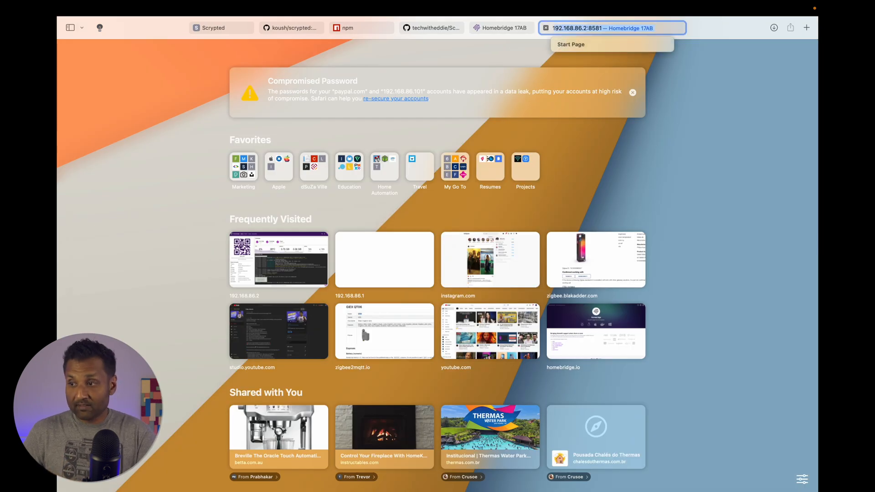
click(612, 28)
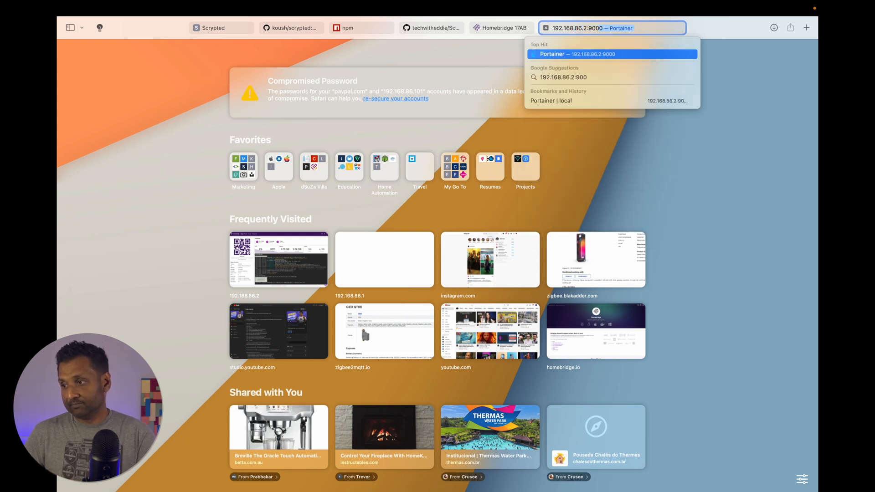
click(612, 54)
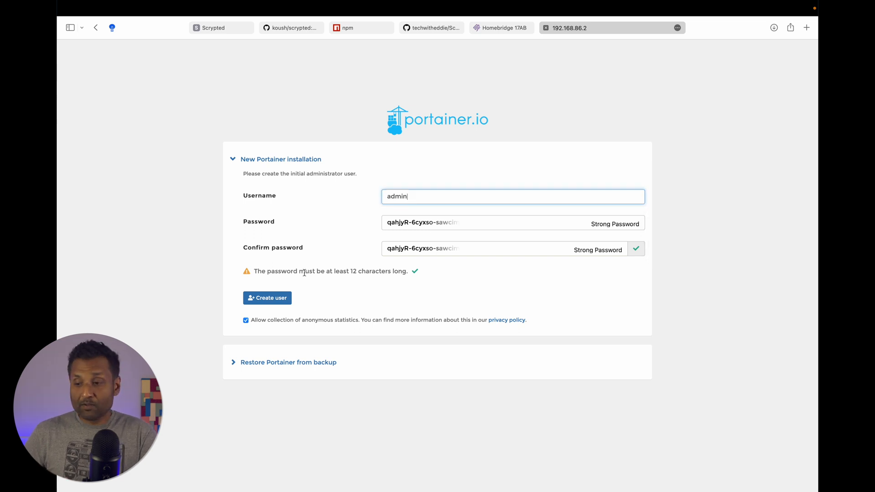
click(267, 297)
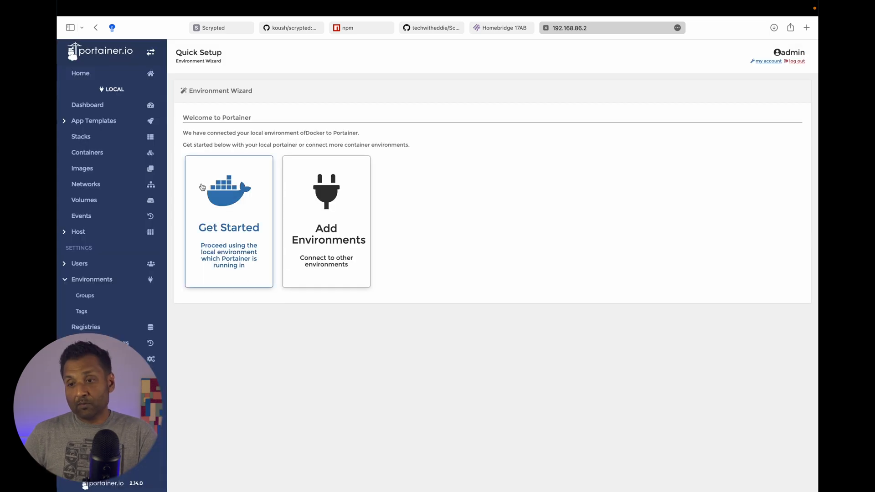
Enter the local environment and list its scrypted, watchtower and portainer containers
click(227, 222)
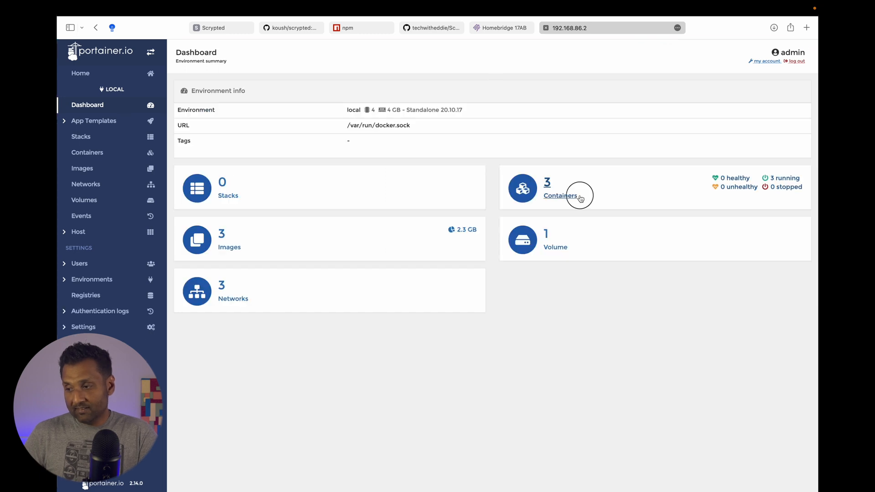
click(561, 195)
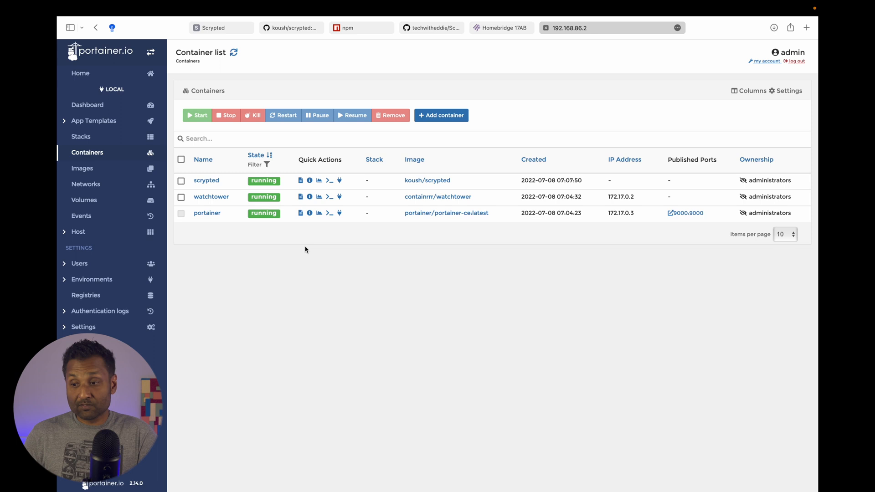
mouse_move(600, 98)
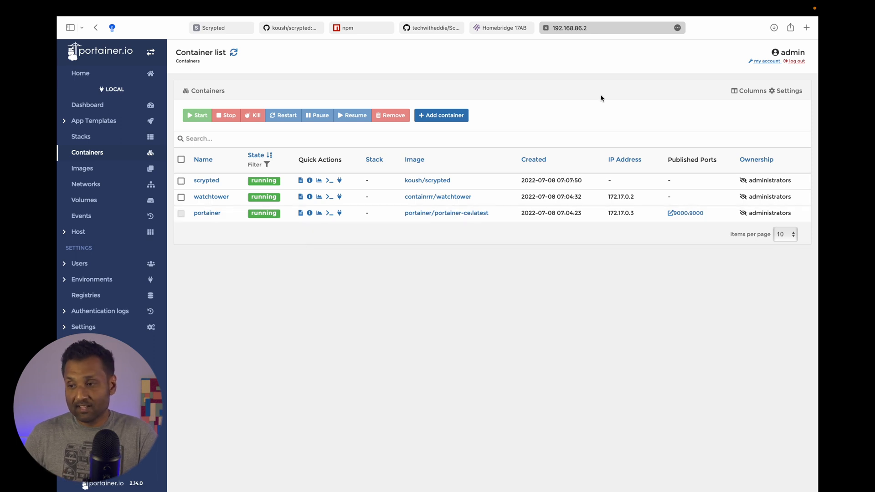
Load the Scrypted console at 192.168.86.2 and proceed past the certificate warning
click(608, 28)
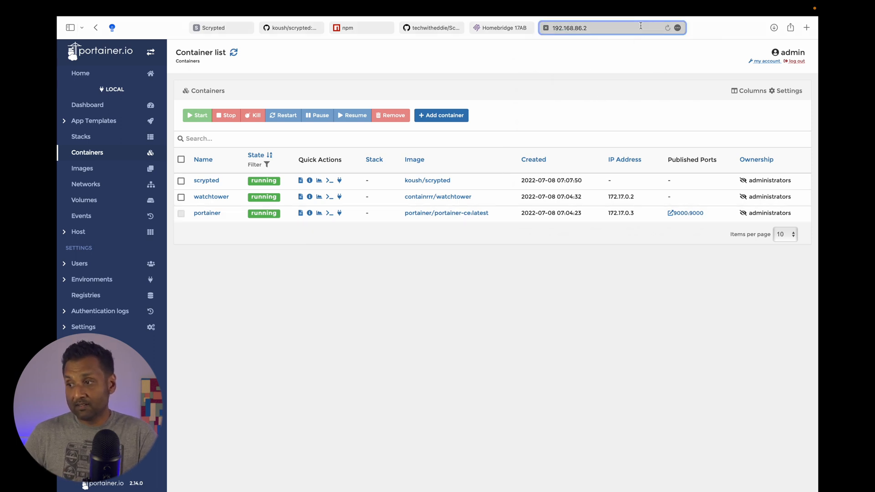
click(603, 27)
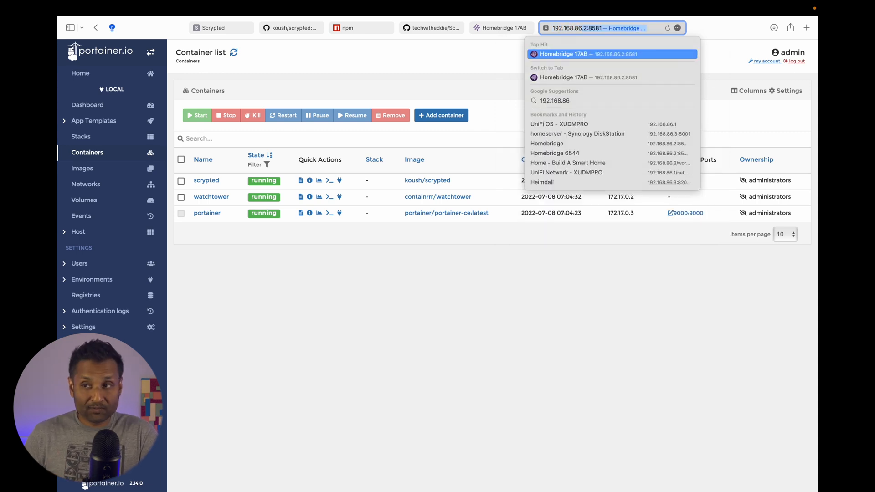
click(612, 54)
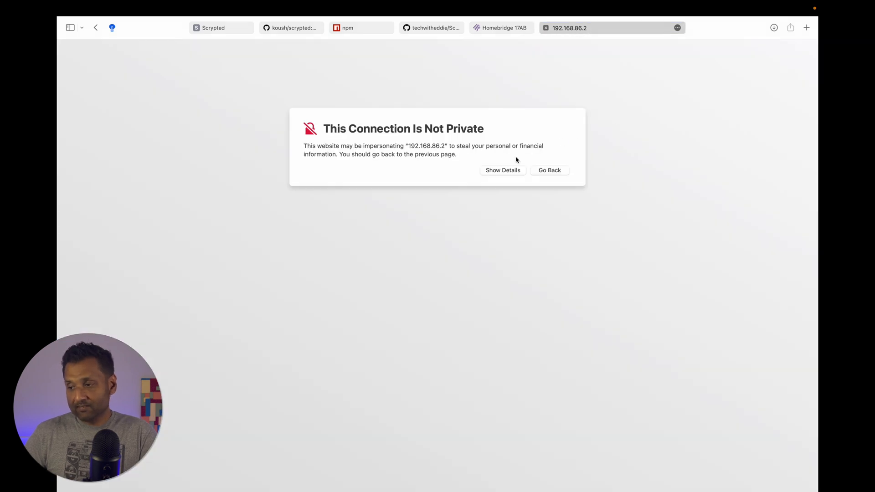
click(501, 170)
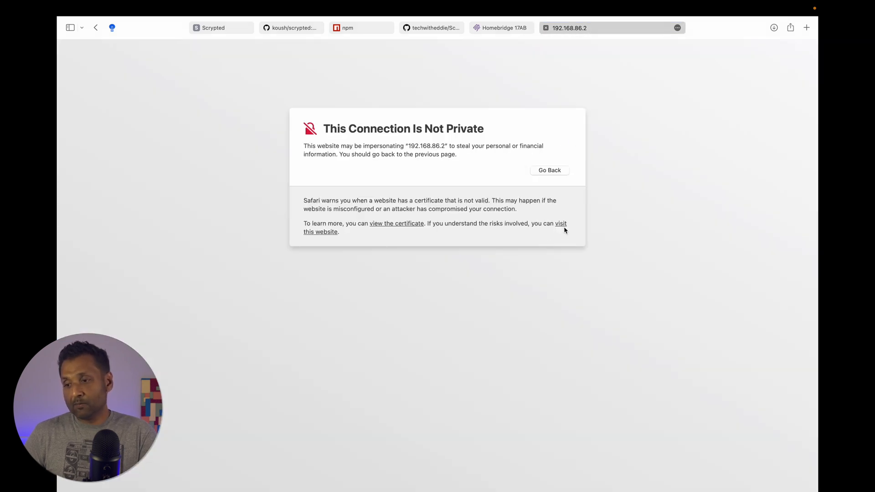
click(320, 231)
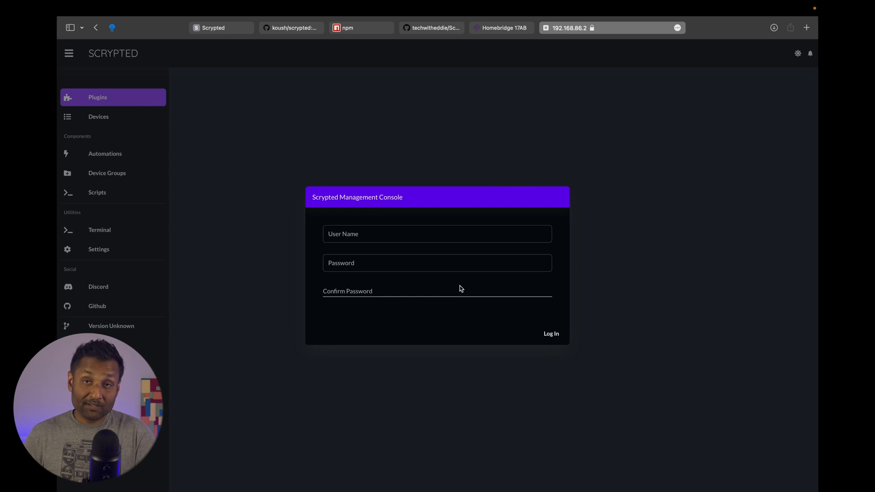
Create the 'adm' admin account and log in, declining Safari's password suggestions
text(admin)
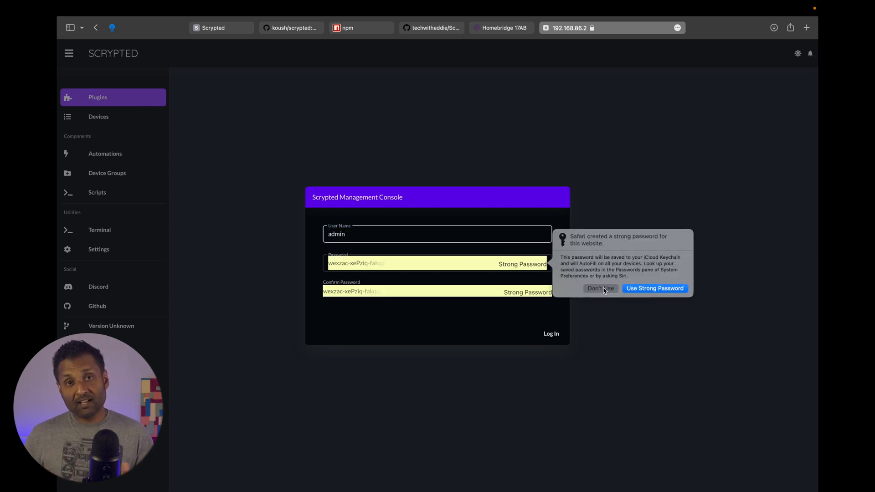
click(601, 289)
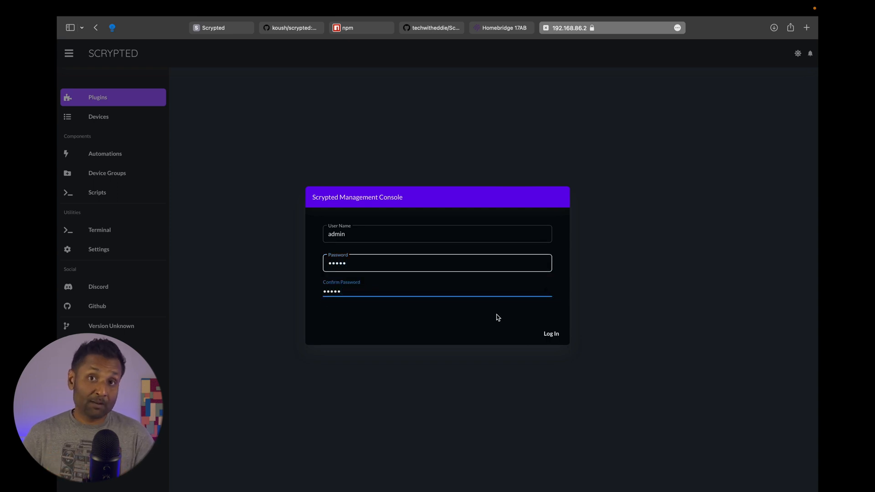
click(550, 334)
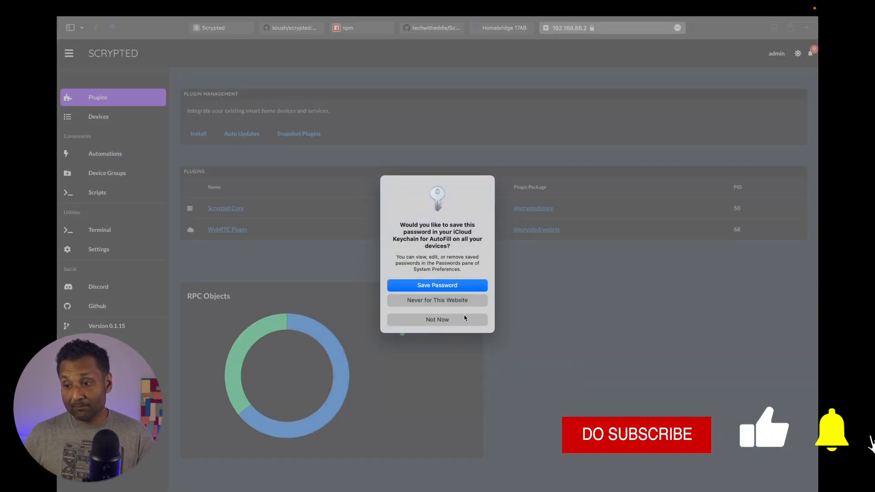
click(436, 319)
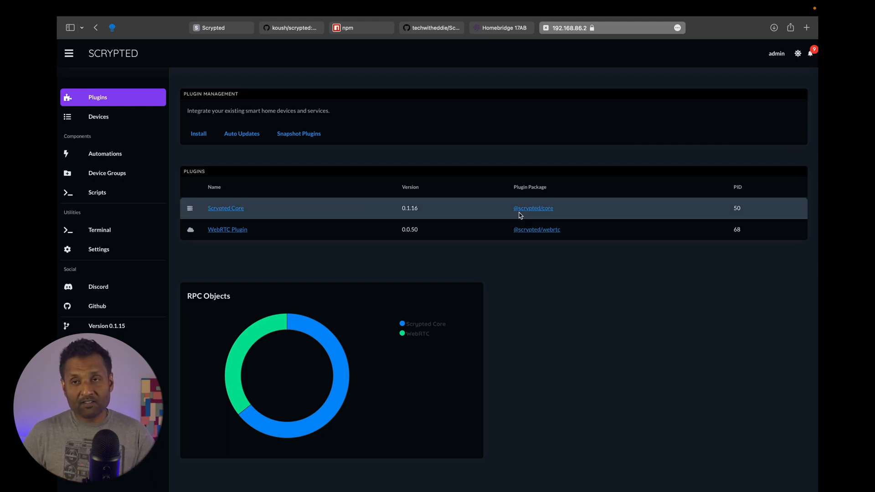
Navigate Safari to the Portainer port on 192.168.86.2, reaching the Portainer Home page
click(608, 28)
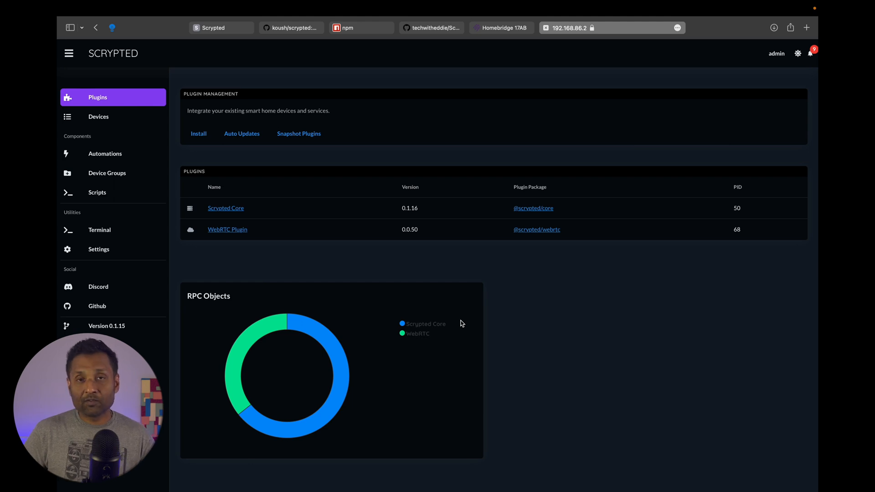
mouse_move(612, 43)
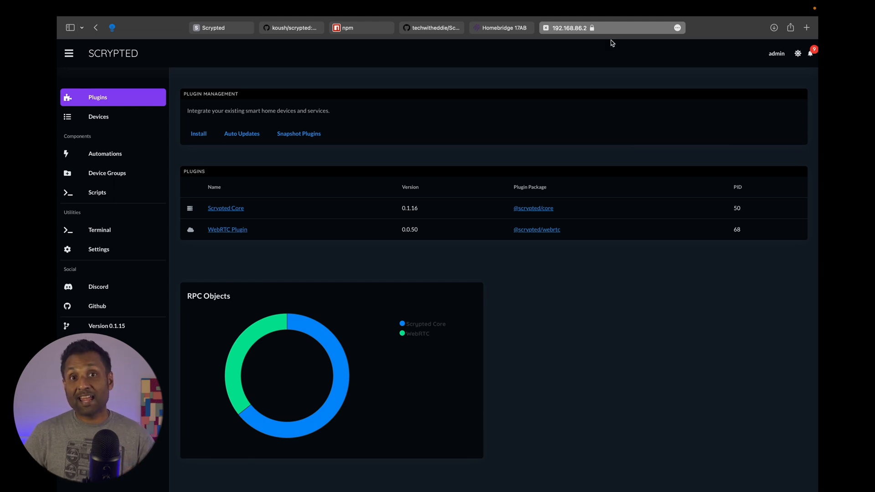
click(608, 28)
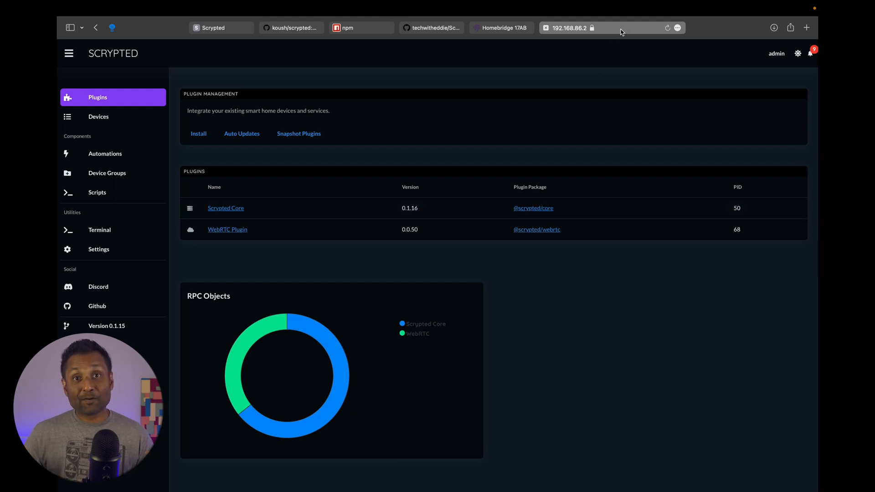
click(608, 28)
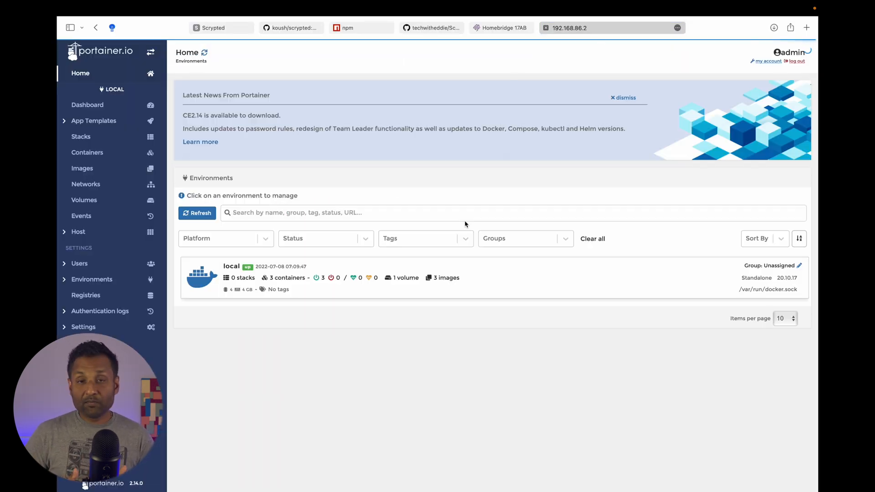
mouse_move(502, 264)
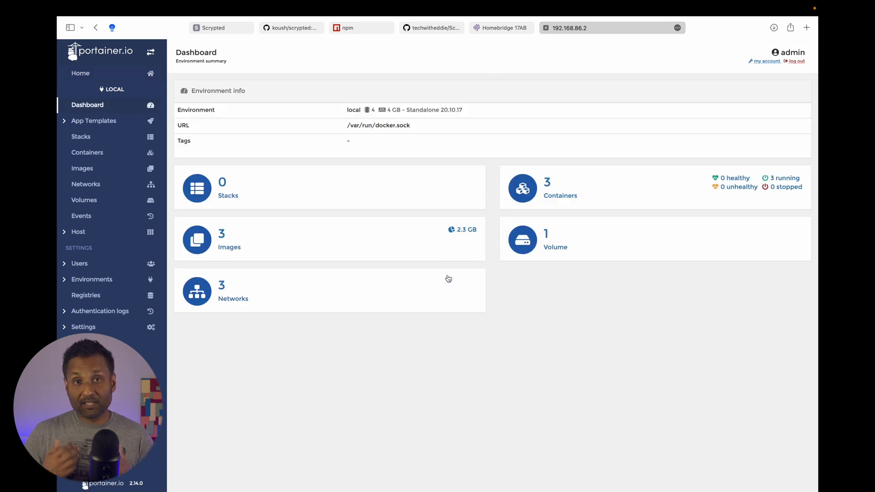
Review the local container list, then return to the GitHub install script tab
click(87, 152)
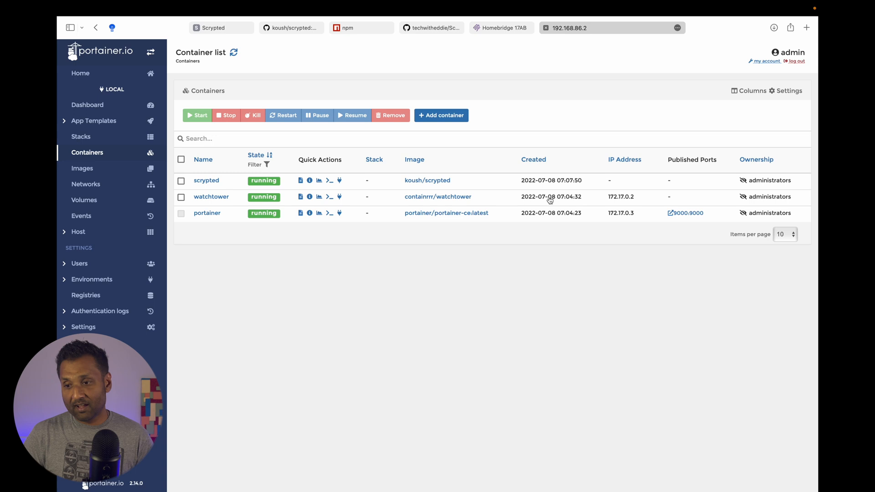
click(181, 180)
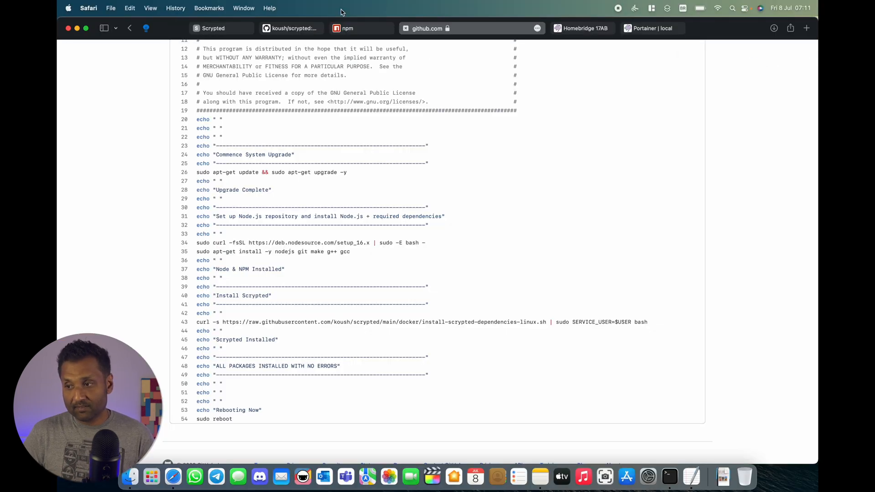
Snap the Safari window to the left half using Rectangle's Left option
click(651, 8)
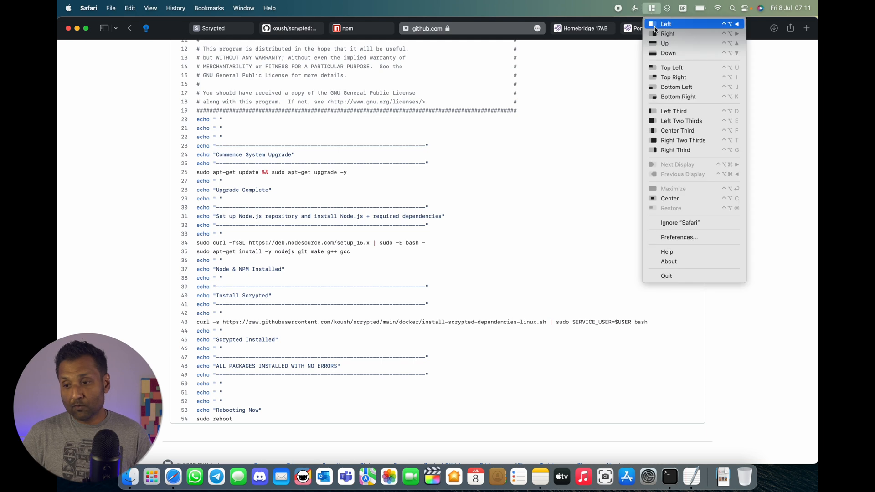
click(666, 23)
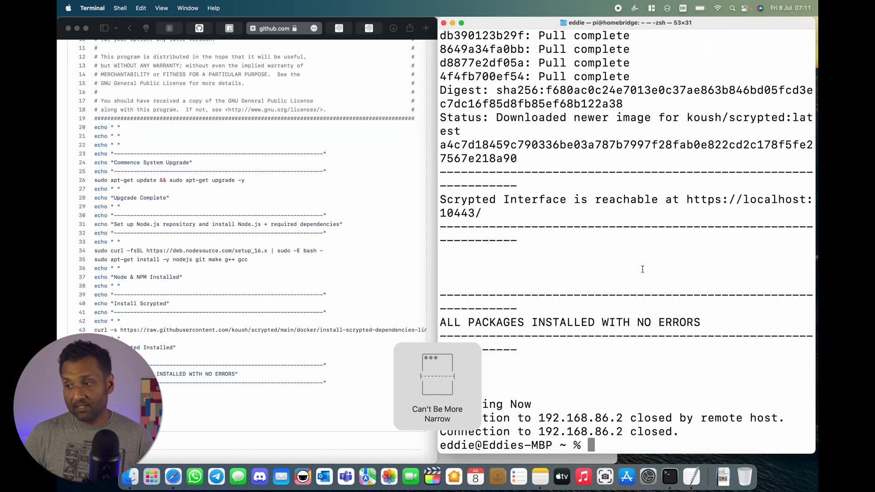
text(ssh pi@192.168.86.2)
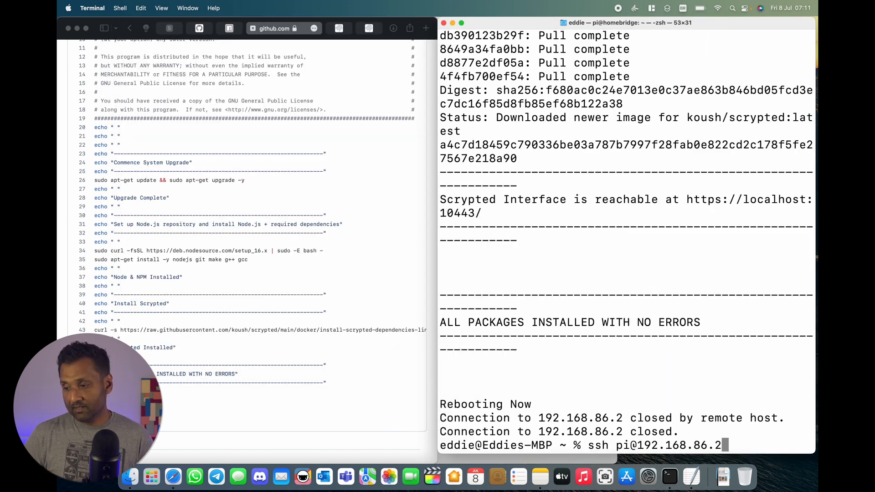
key(Return)
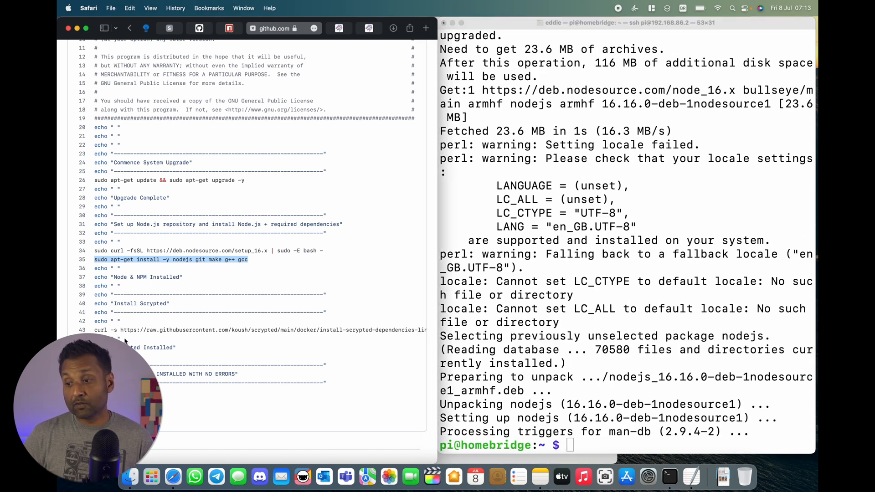
scroll(right, 3)
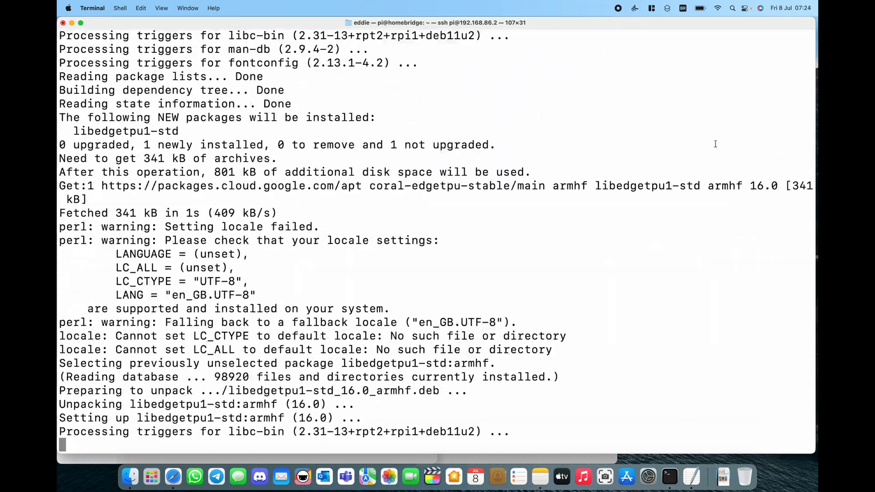
Install Scrypted as a service, update npm to 8.13.2, reboot the Pi, and return to Safari
scroll(down, 3)
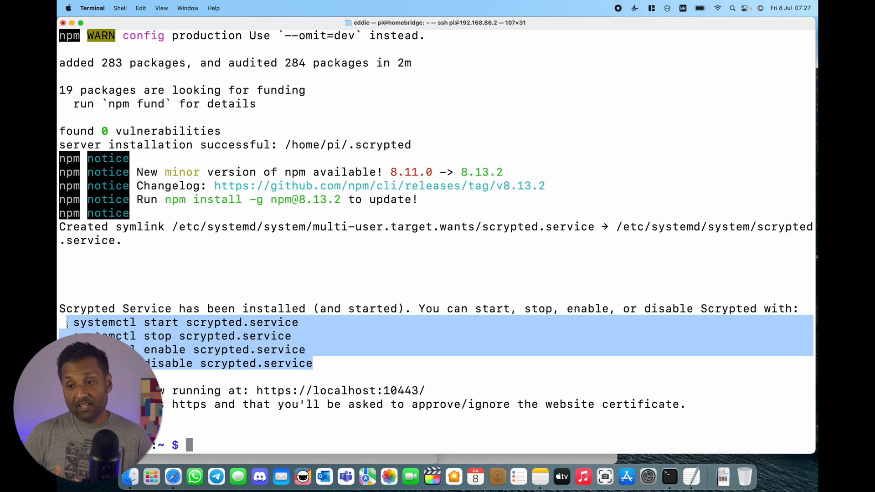
text(sudo npm install -g npm@8.13.2)
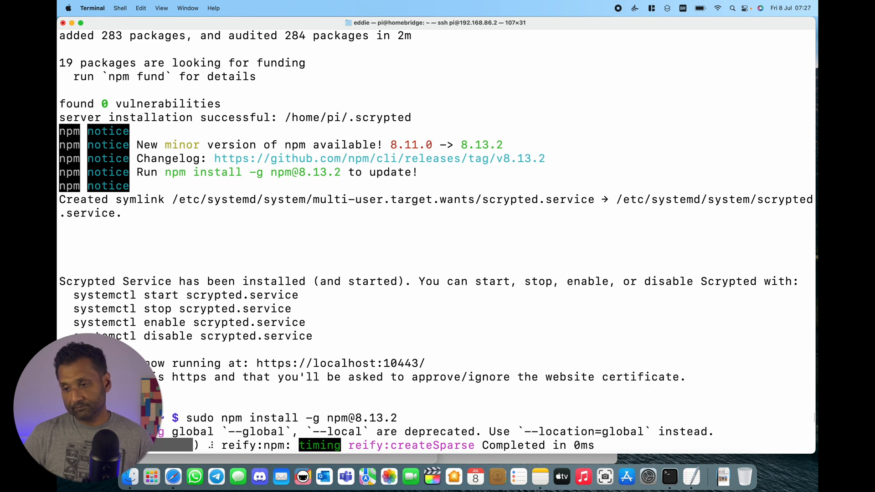
scroll(down, 3)
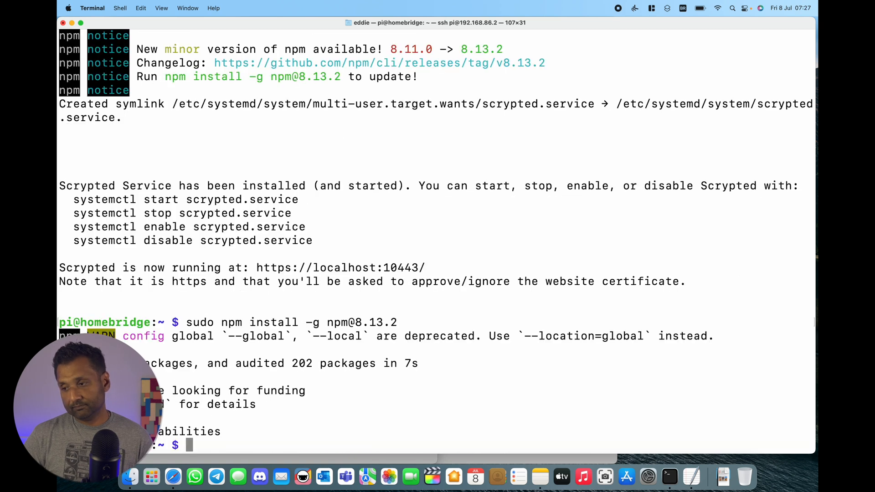
text(sudo reboot)
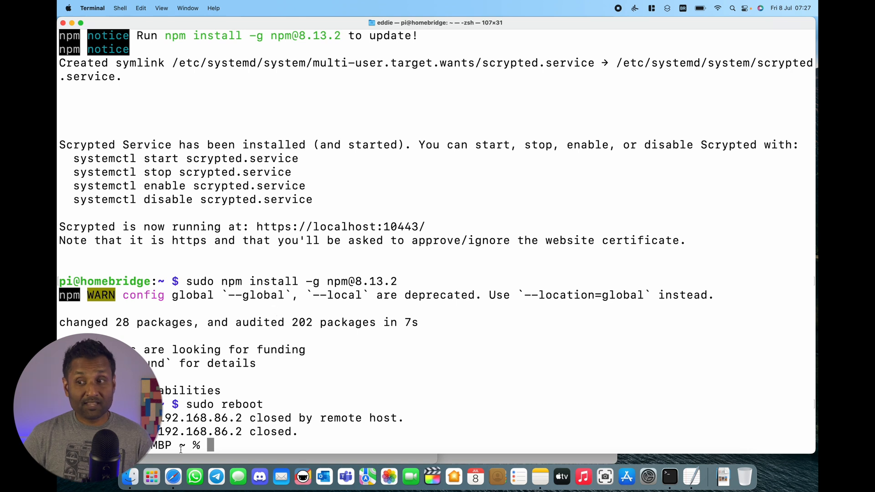
click(651, 8)
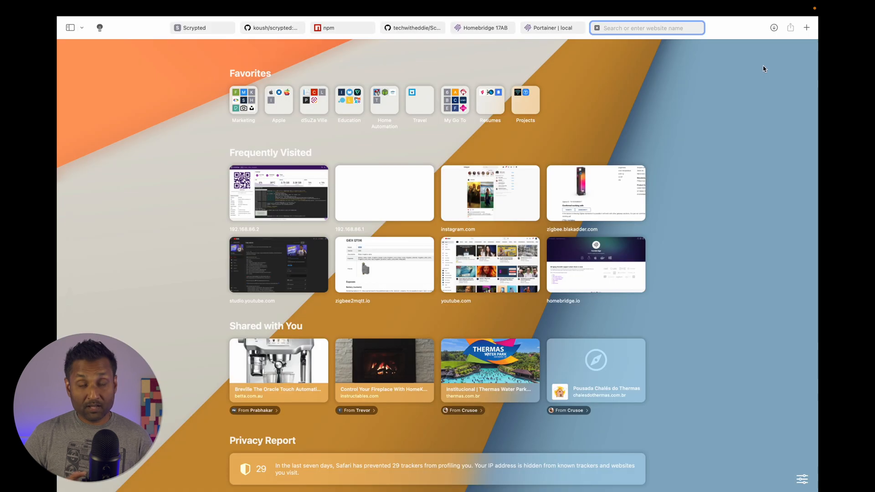
Load 192.168.86.2 on the Scrypted port and proceed past the certificate warning to the console
text(192.168.86.2:85)
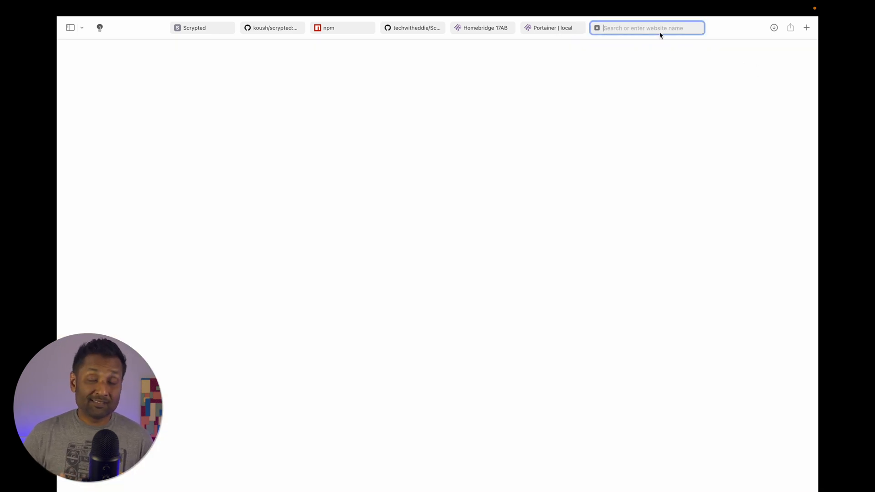
text(192.168.86.2)
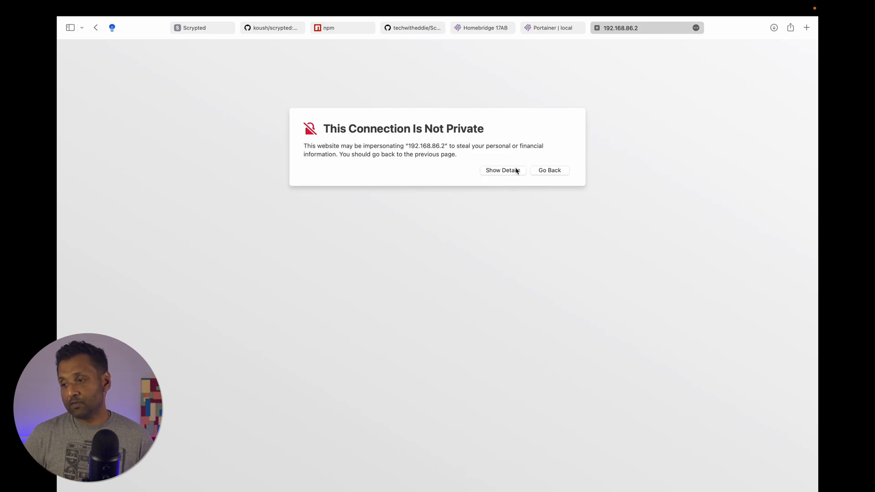
click(501, 171)
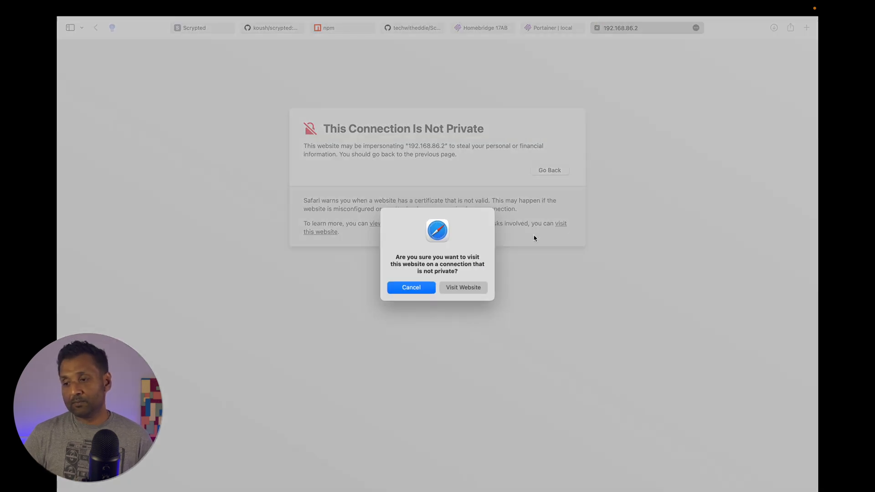
click(463, 287)
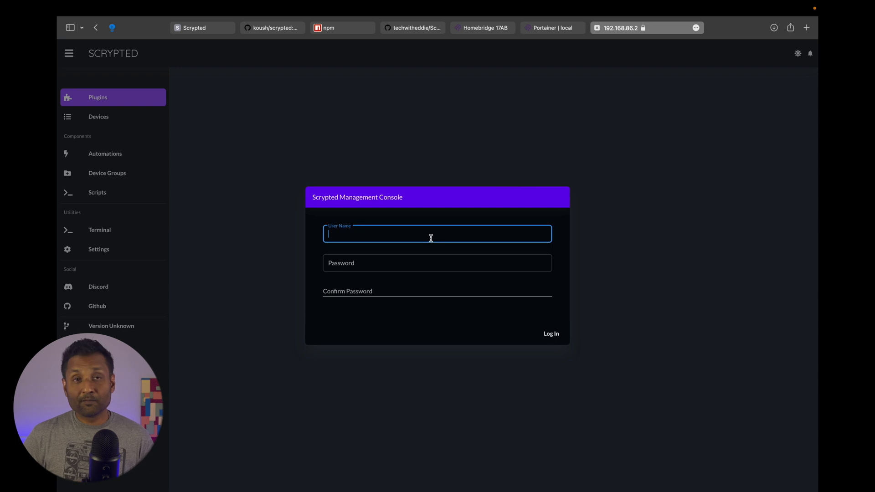
Create the admin account with user name admin and a strong password, then log in
text(admin)
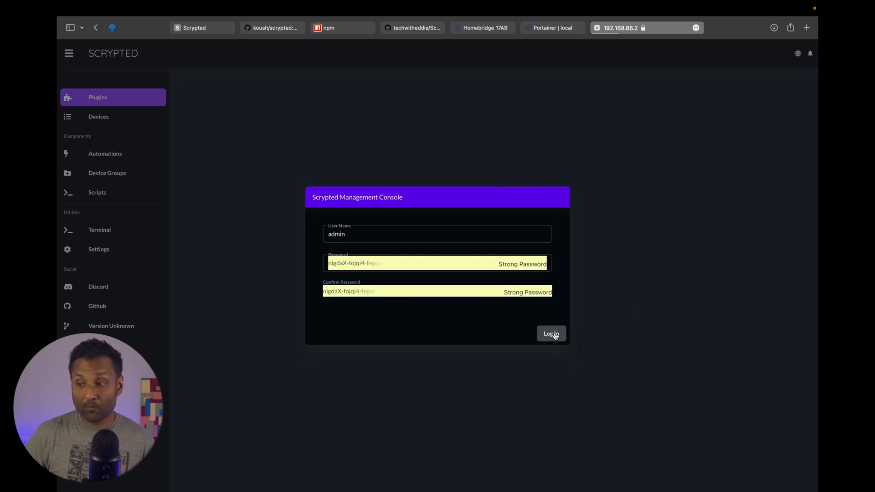
click(549, 28)
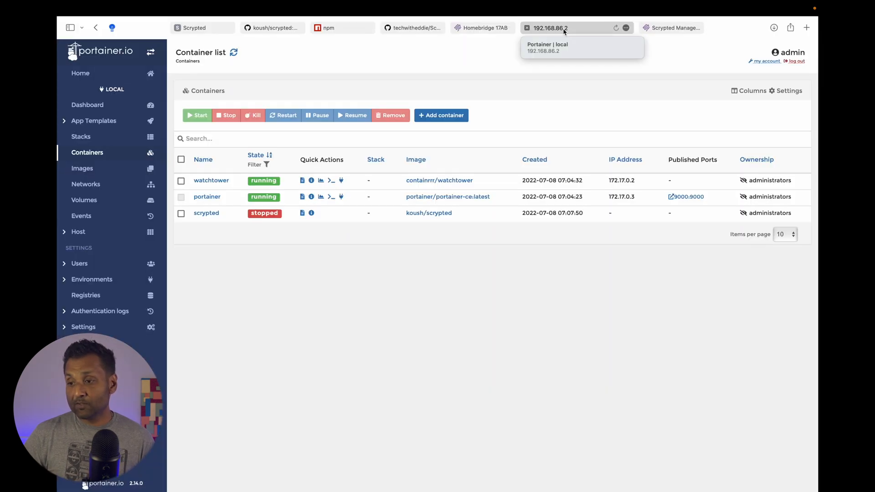
mouse_move(361, 271)
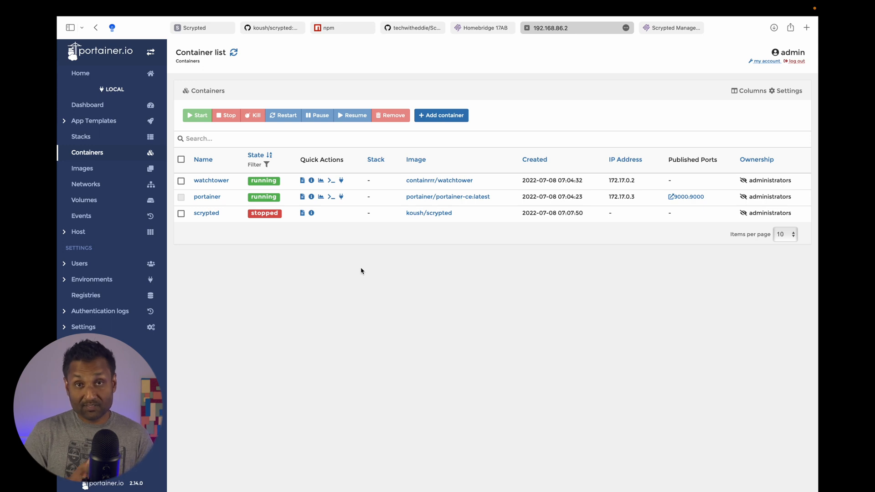
mouse_move(363, 265)
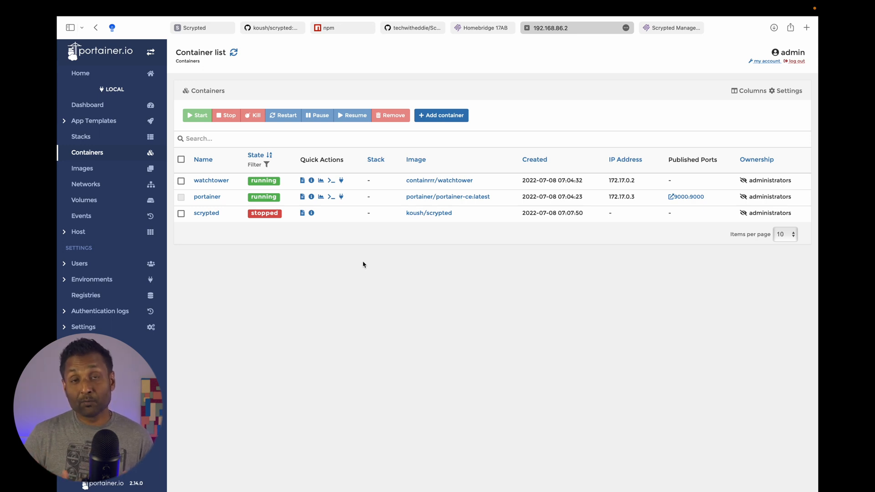
mouse_move(675, 28)
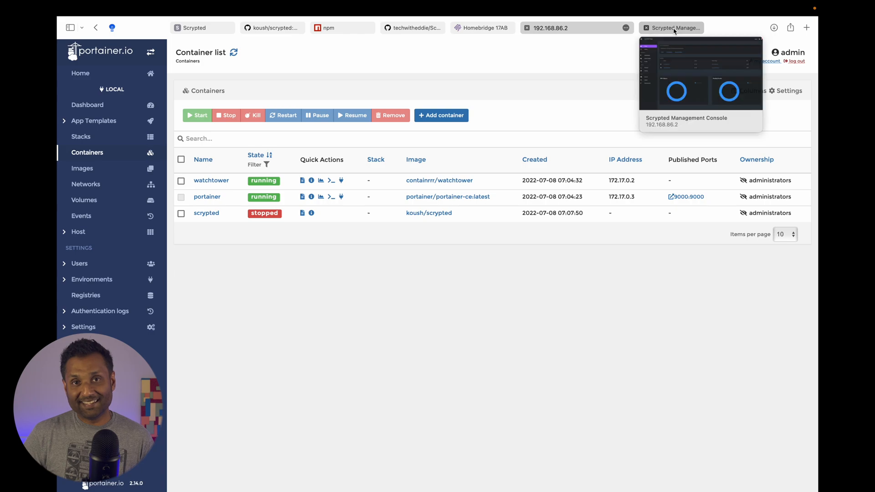